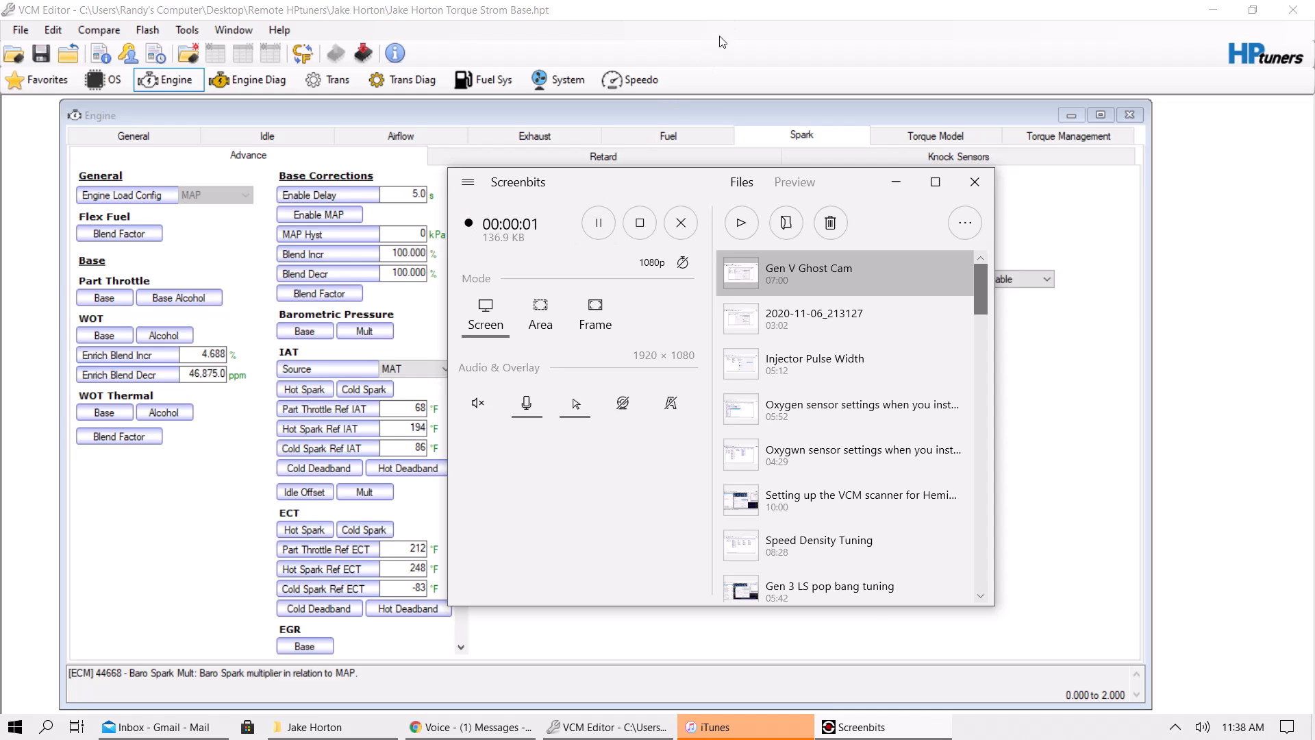
Open the Part Throttle Base spark table from the Engine > Spark > Advance tab
click(975, 181)
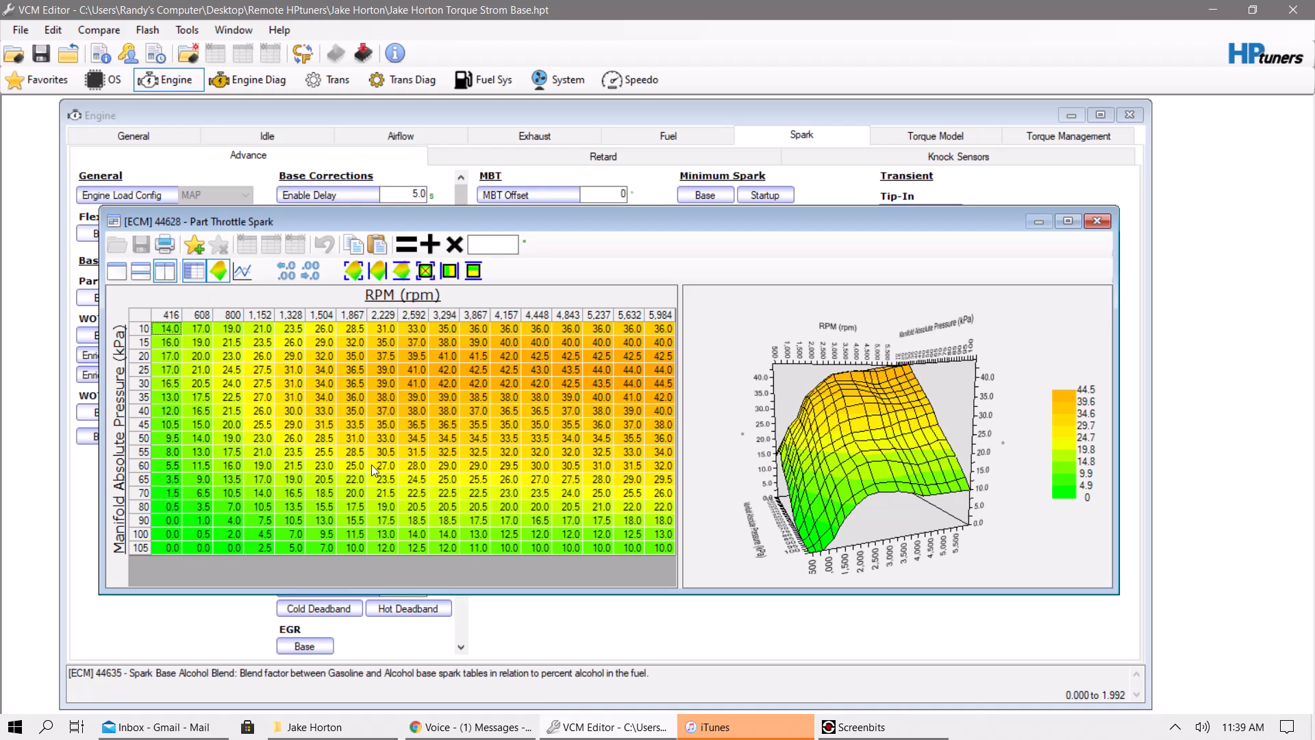
mouse_move(595, 524)
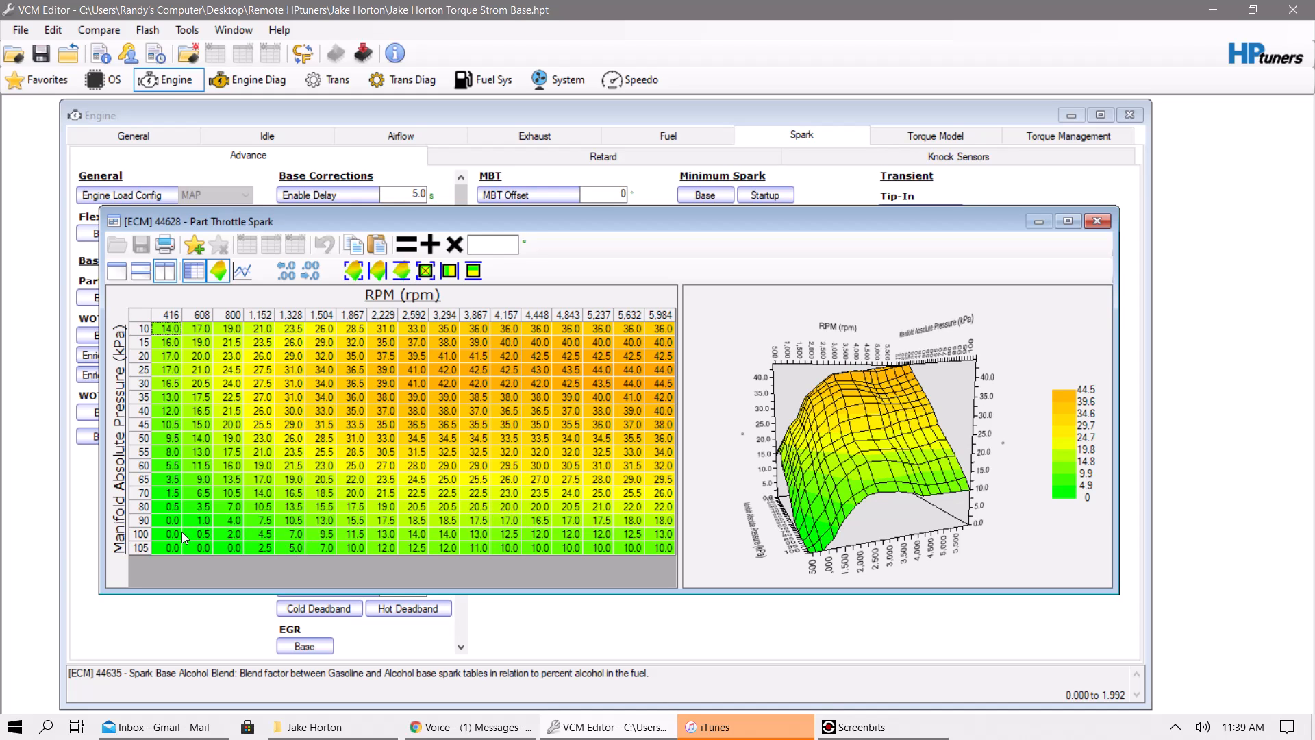
mouse_move(291, 562)
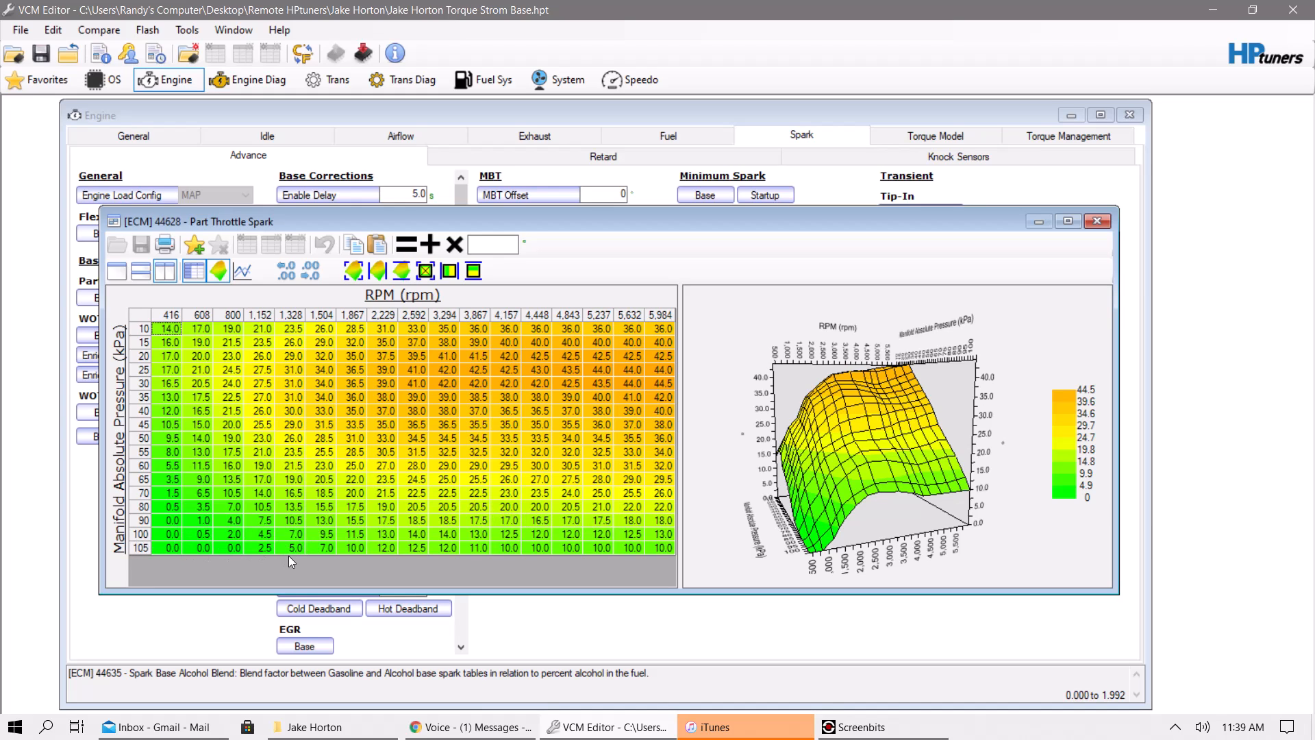
mouse_move(638, 559)
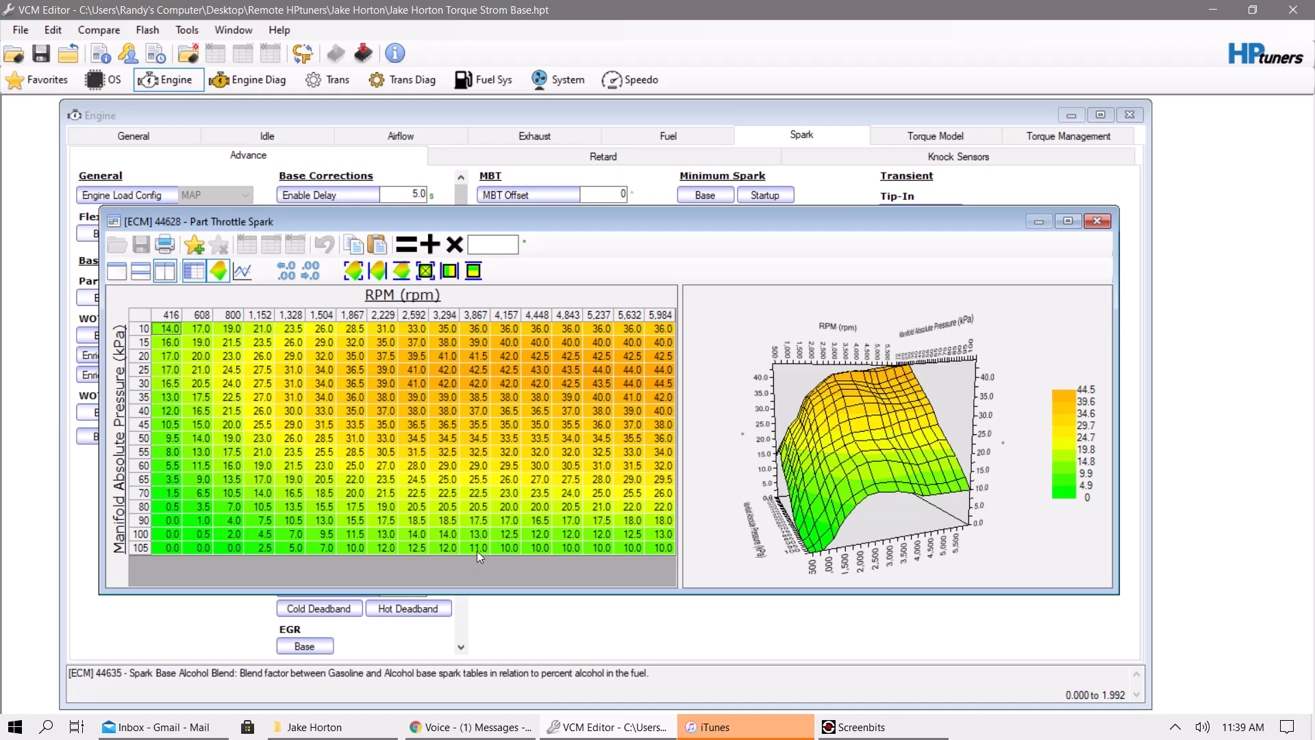
mouse_move(1105, 207)
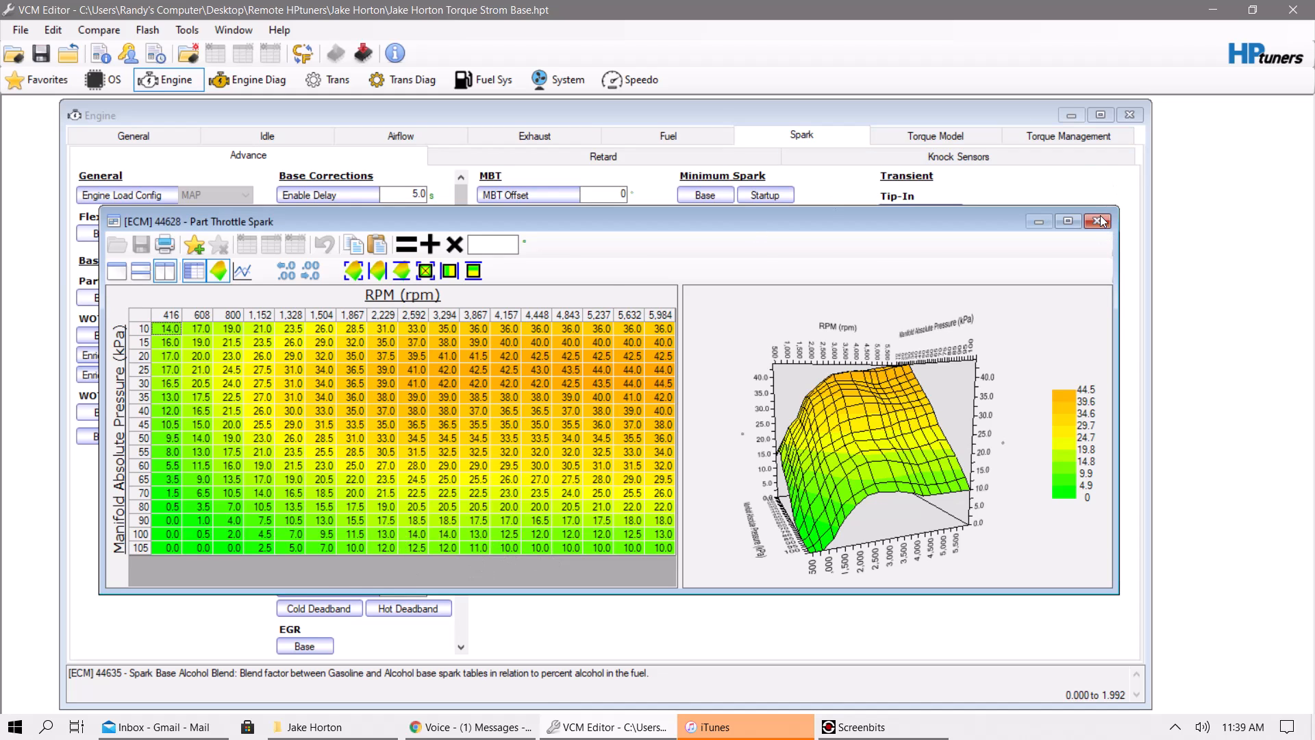
Close Part Throttle Spark, open WOT Spark, and reopen Part Throttle Spark alongside it
click(1097, 221)
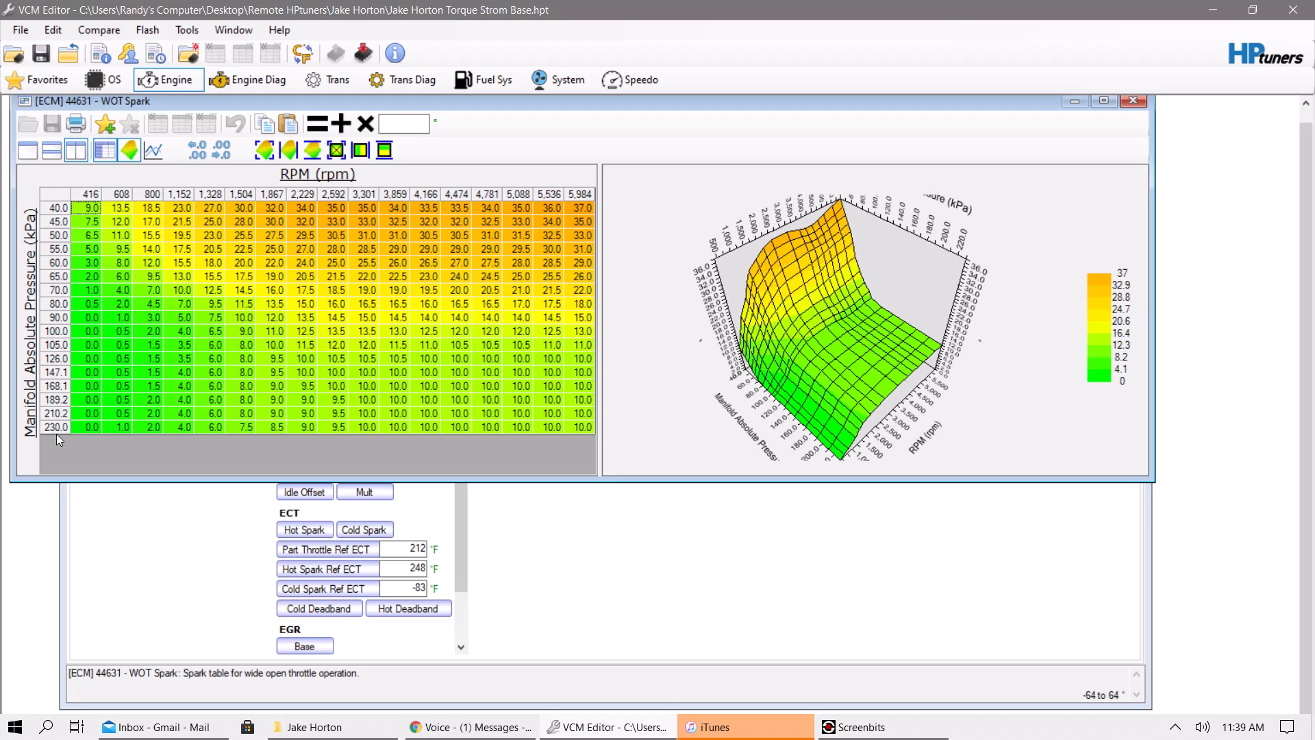
mouse_move(52, 344)
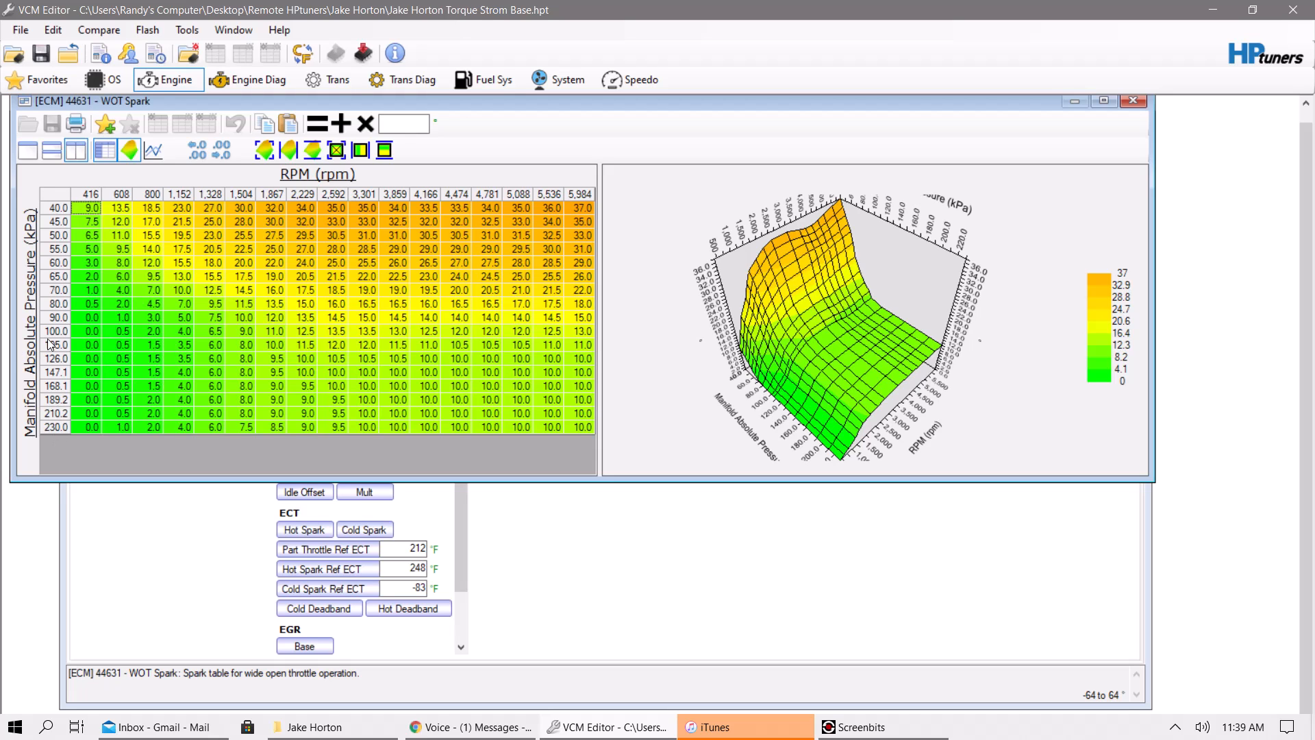
mouse_move(284, 99)
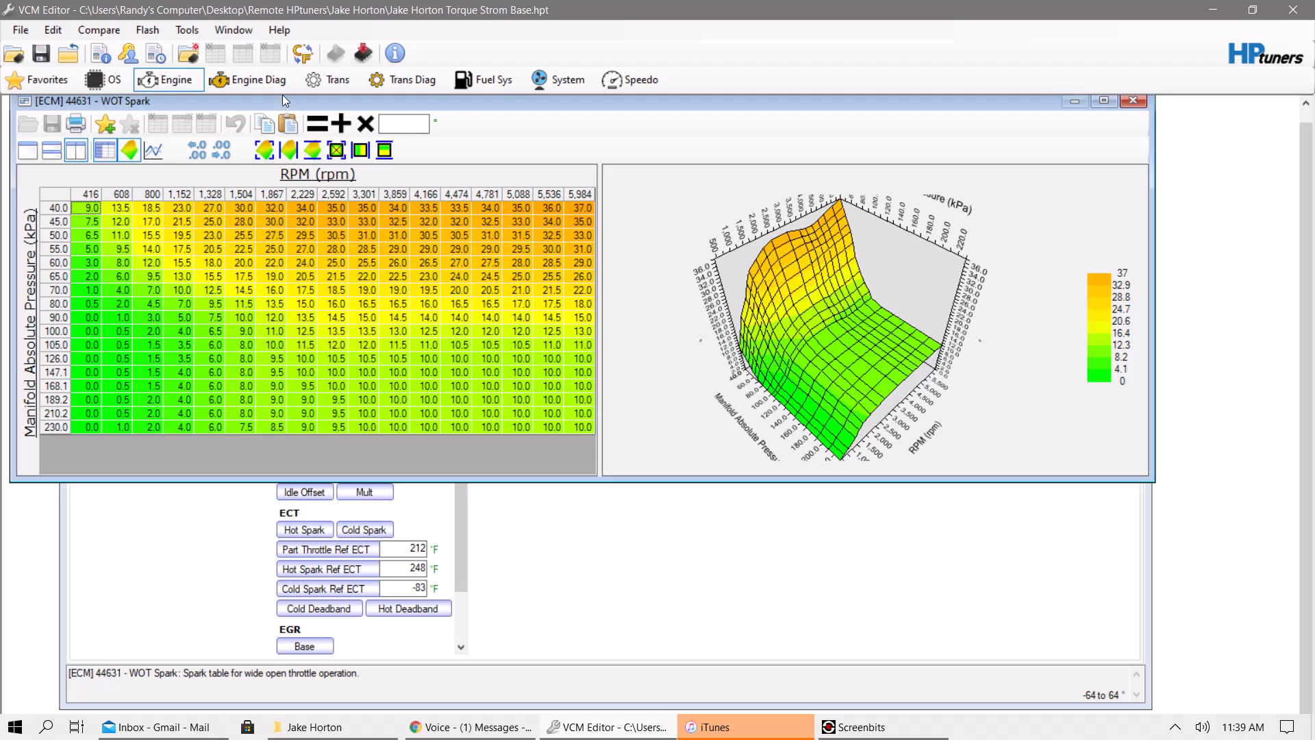
click(167, 79)
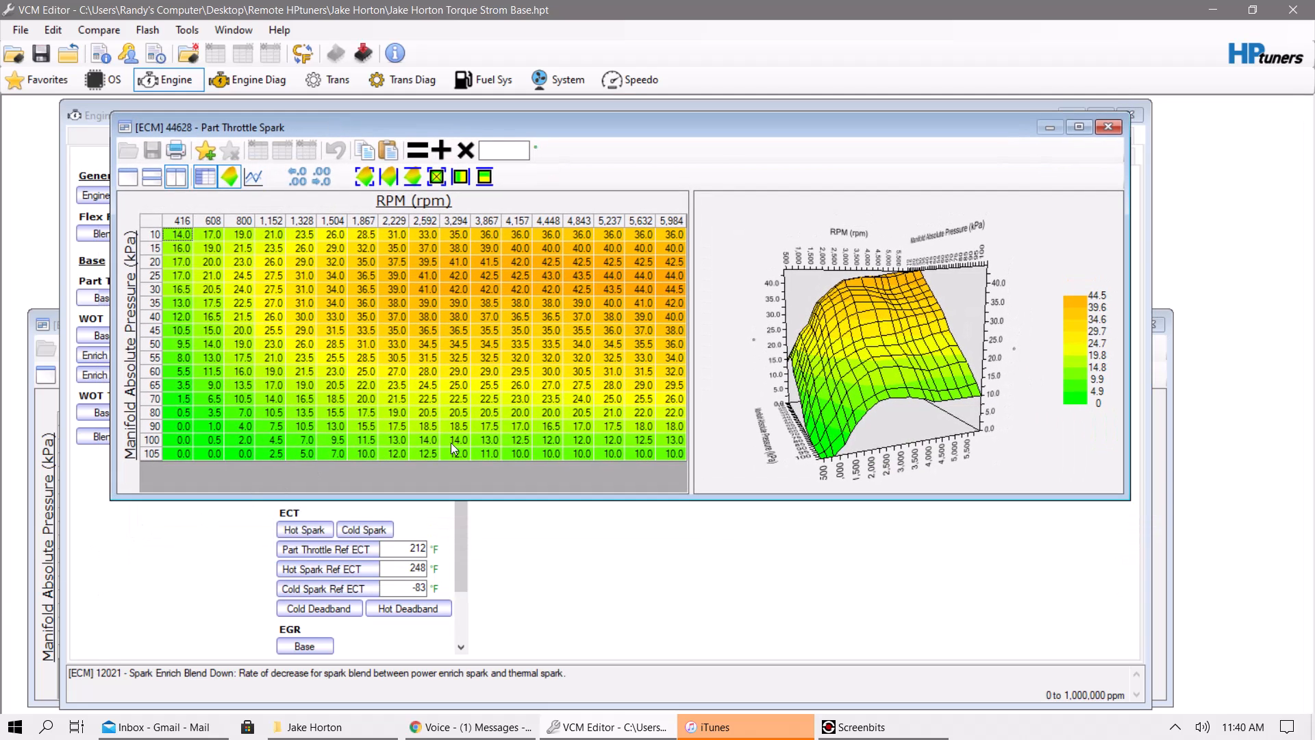
View the WOT Spark manifold pressure row axis, then close the axis view
click(1109, 127)
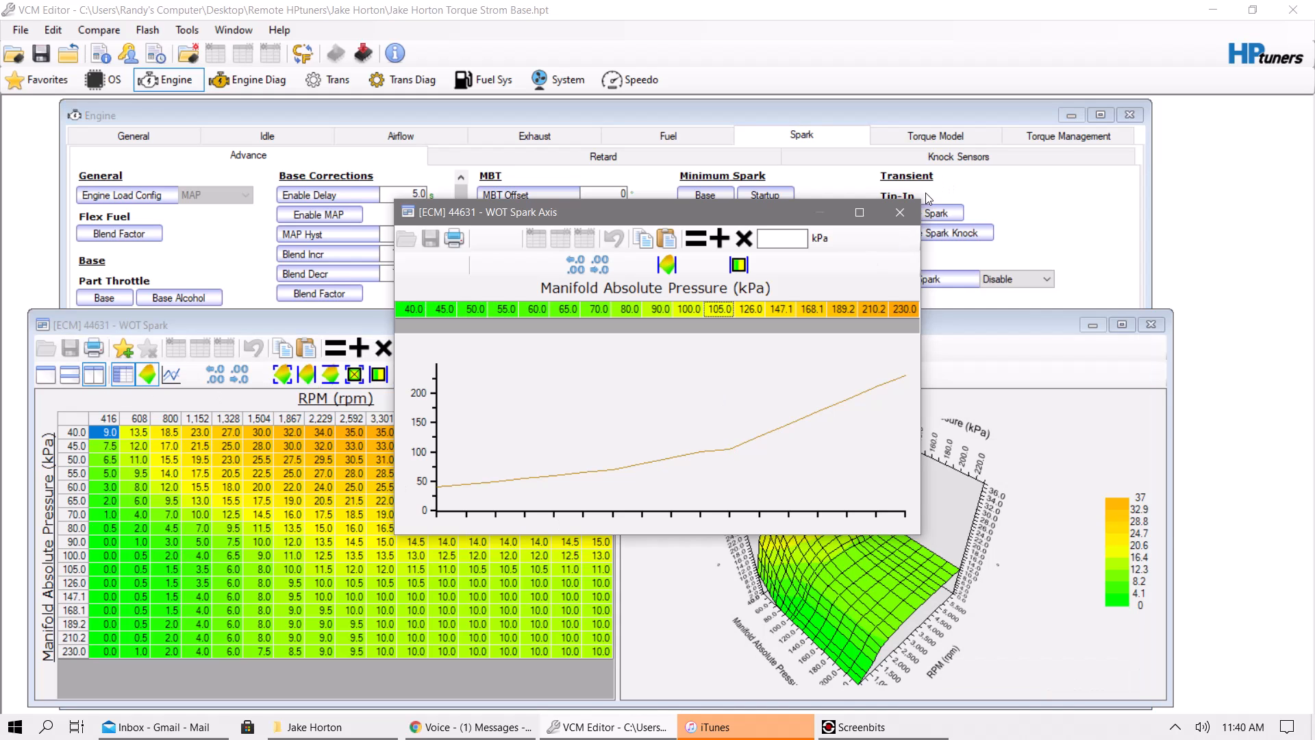
click(900, 212)
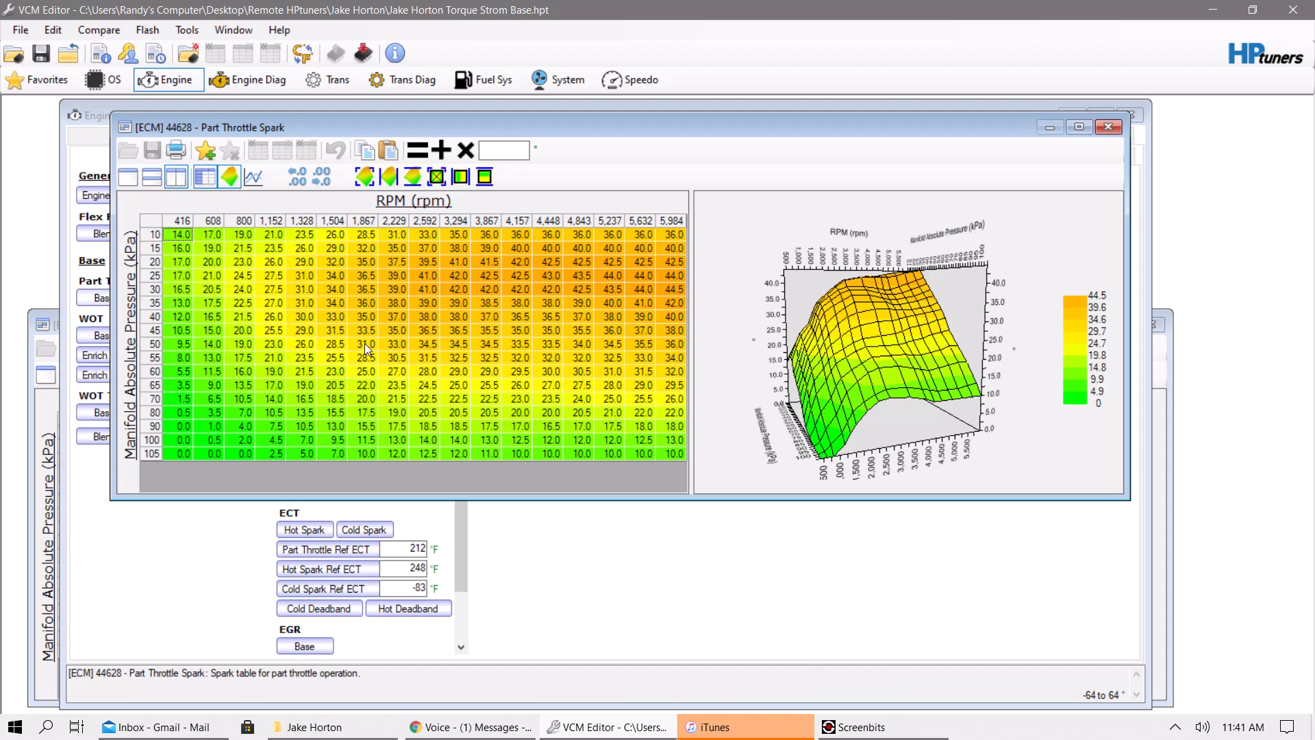
mouse_move(141, 369)
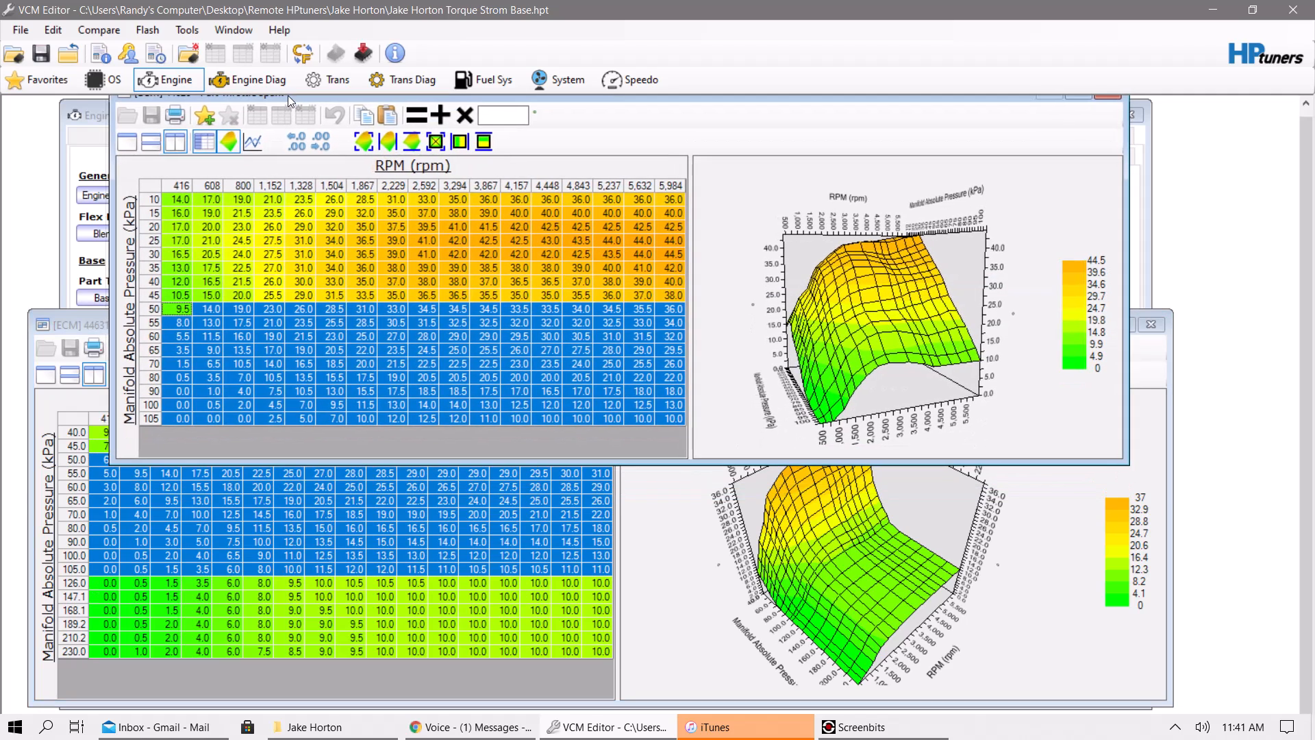
Paste the copied spark values into the WOT Spark 126–230 kPa boost rows
click(126, 337)
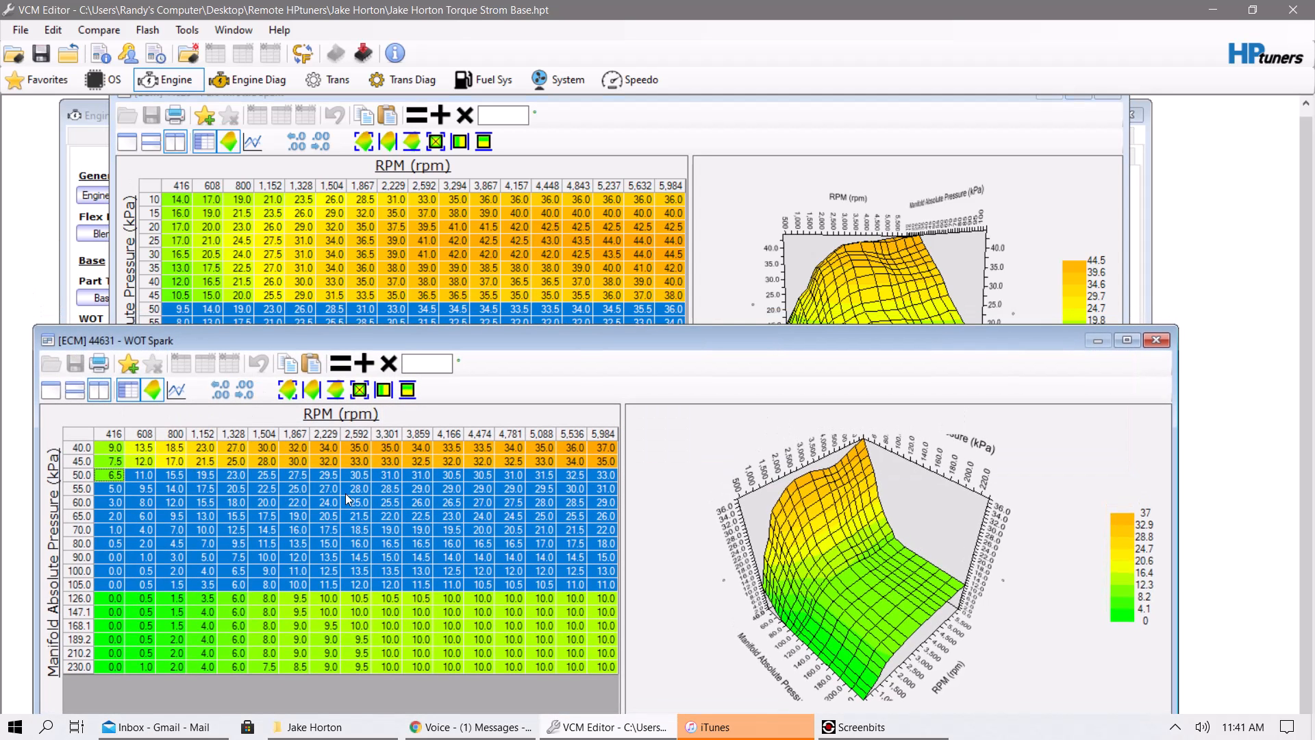
mouse_move(109, 298)
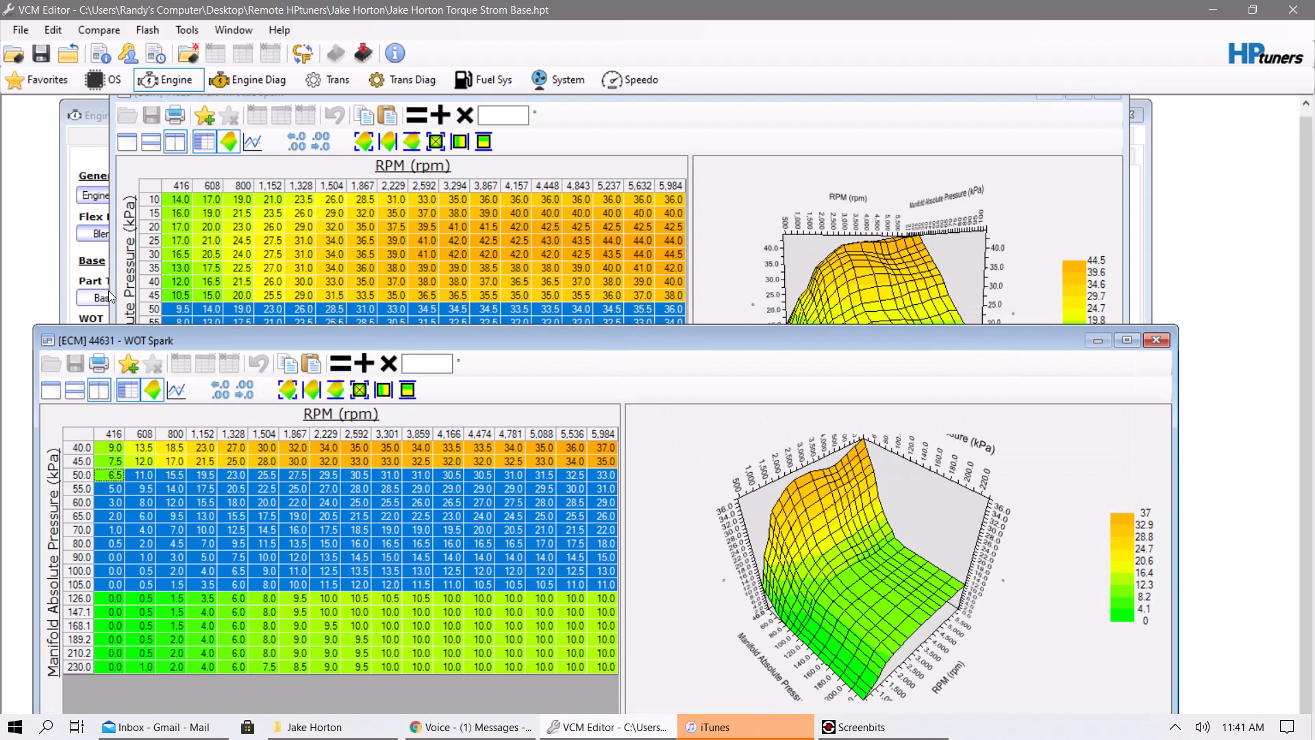
mouse_move(88, 595)
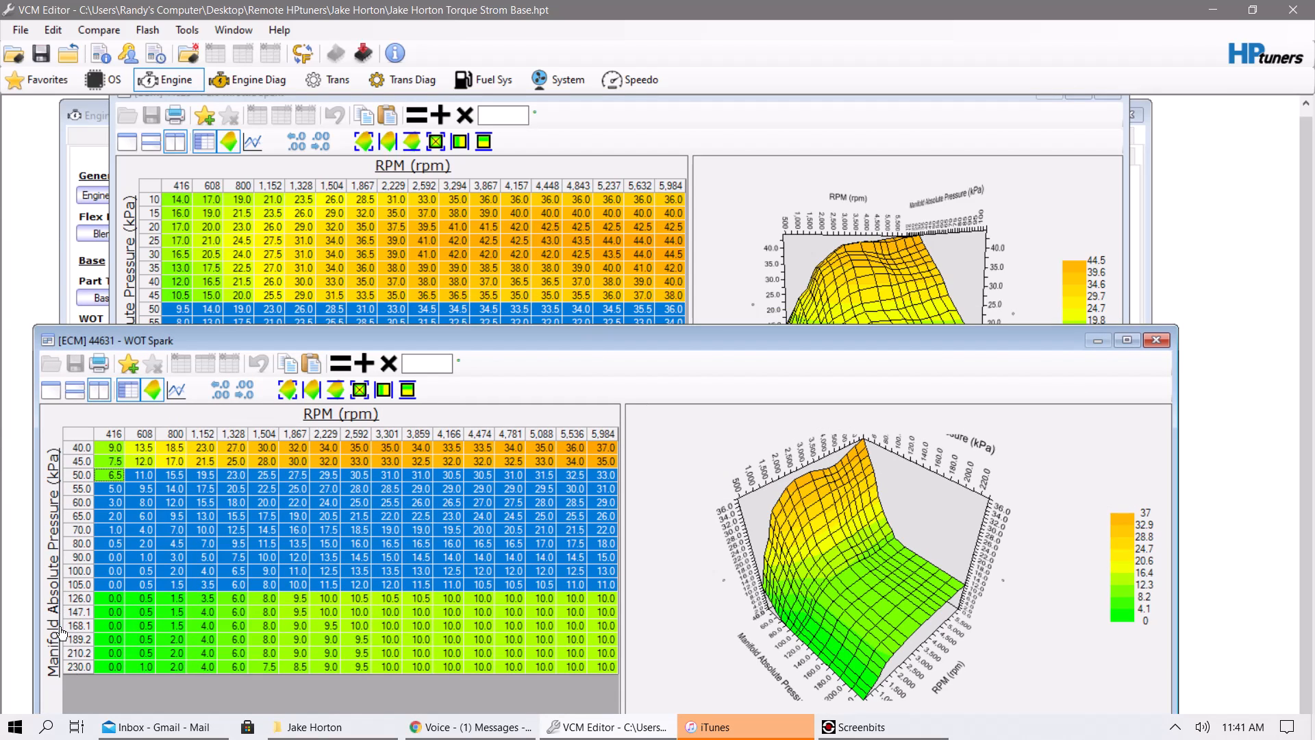
mouse_move(191, 620)
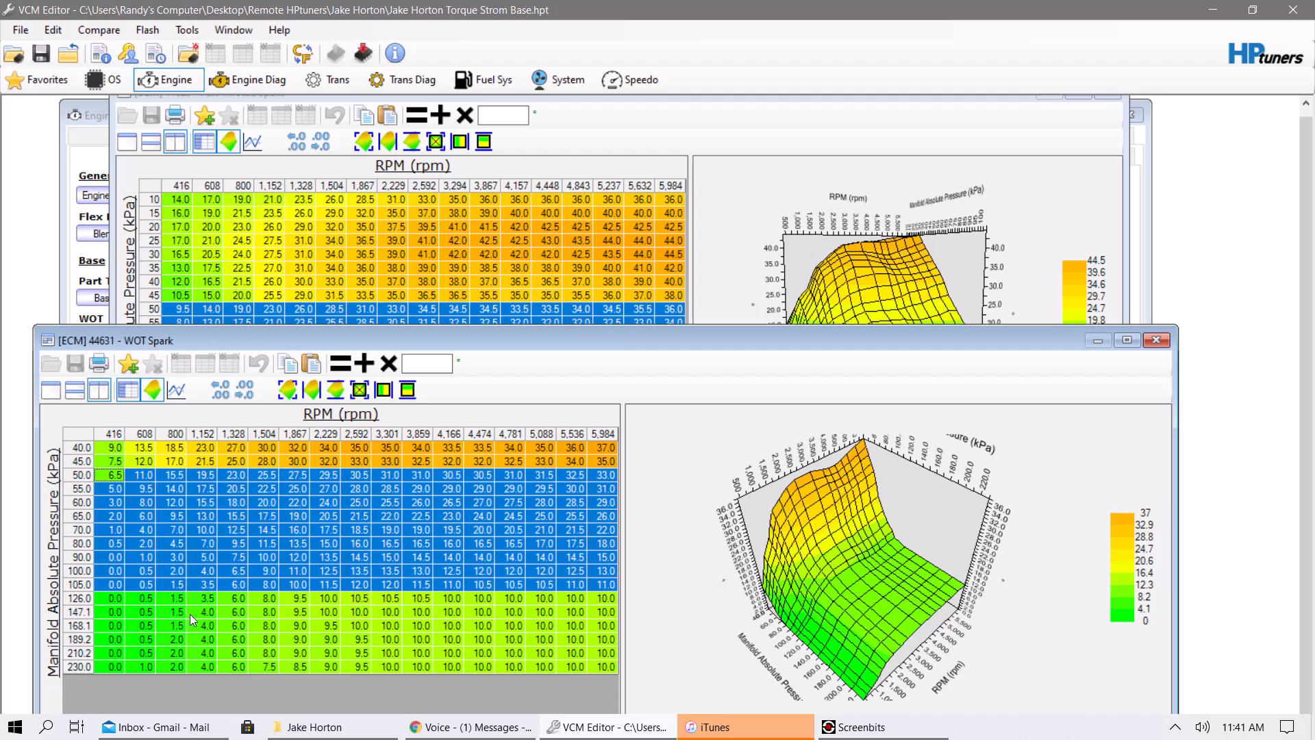
mouse_move(130, 576)
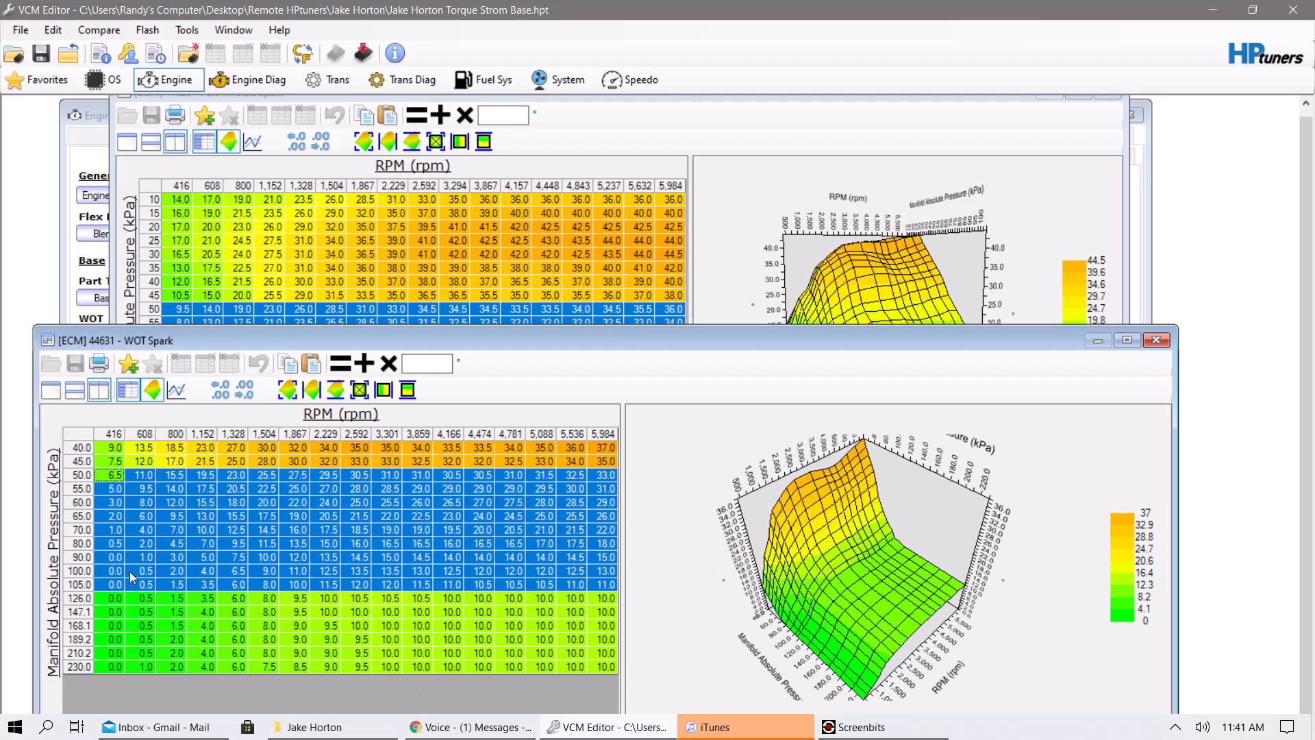
mouse_move(117, 495)
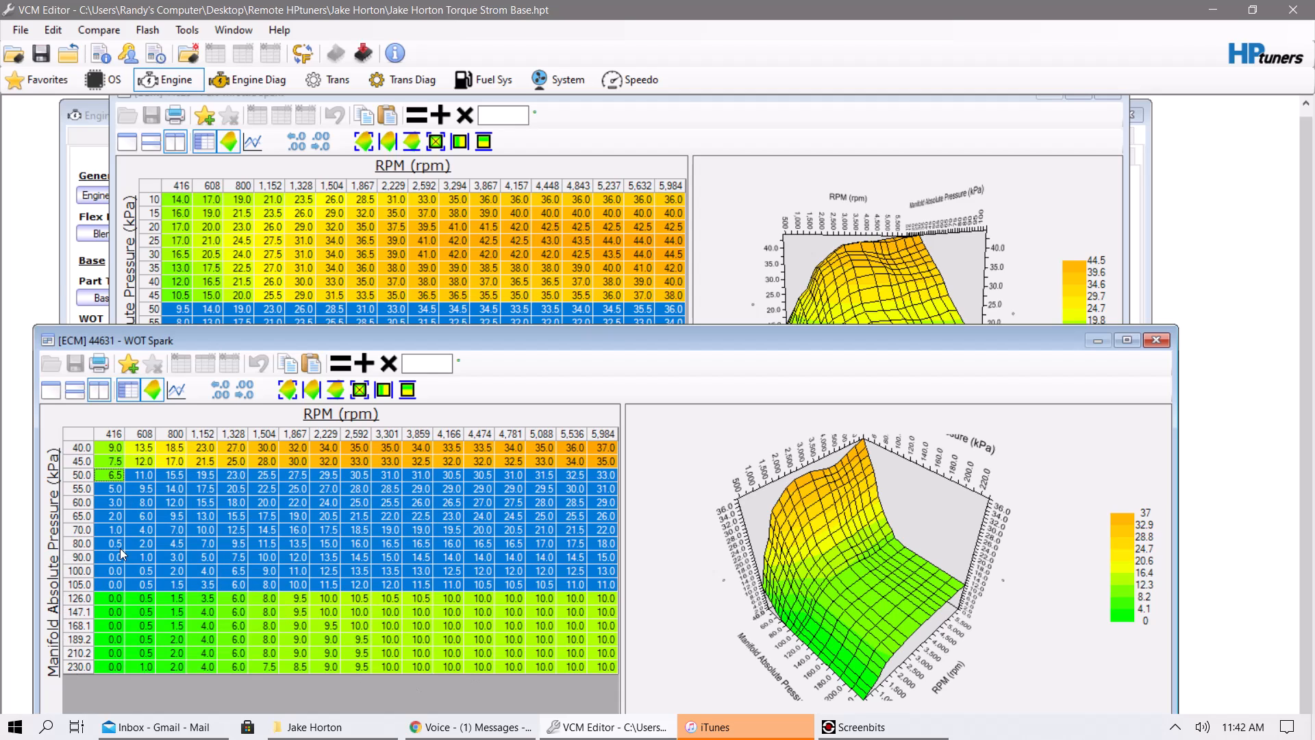
right_click(121, 553)
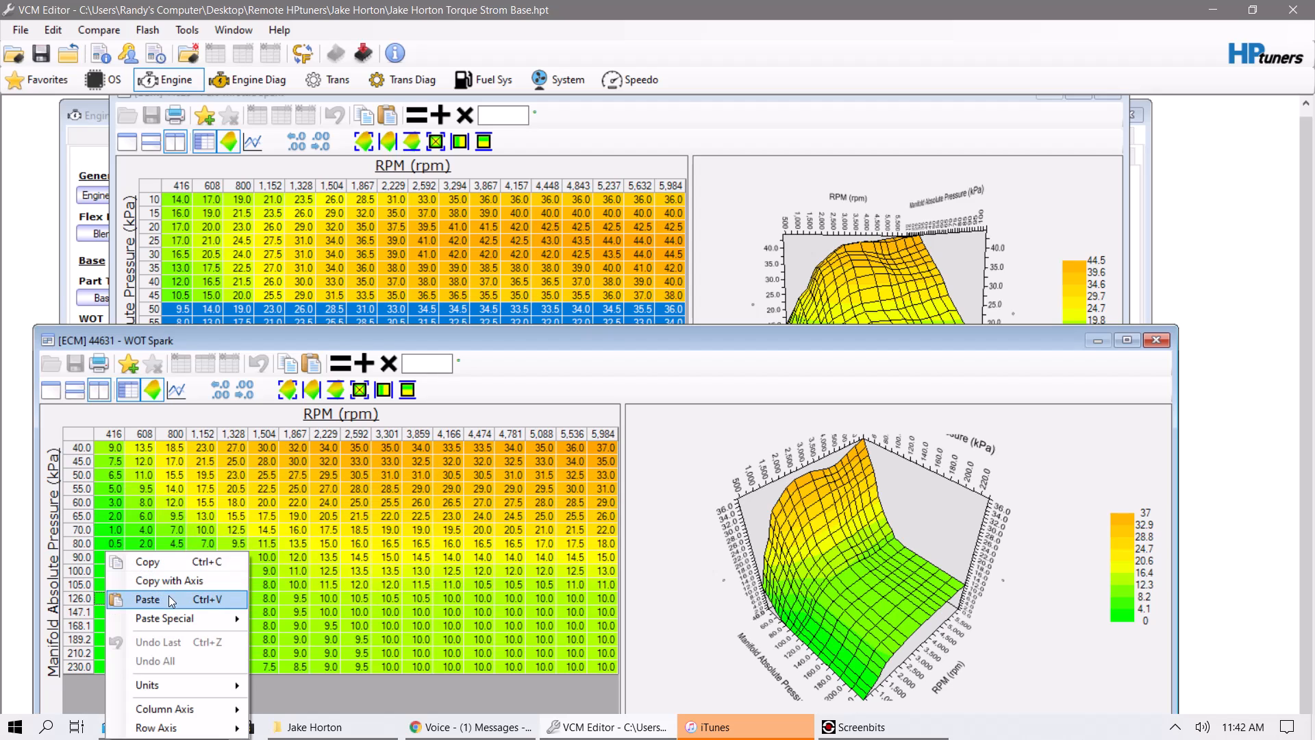
click(148, 598)
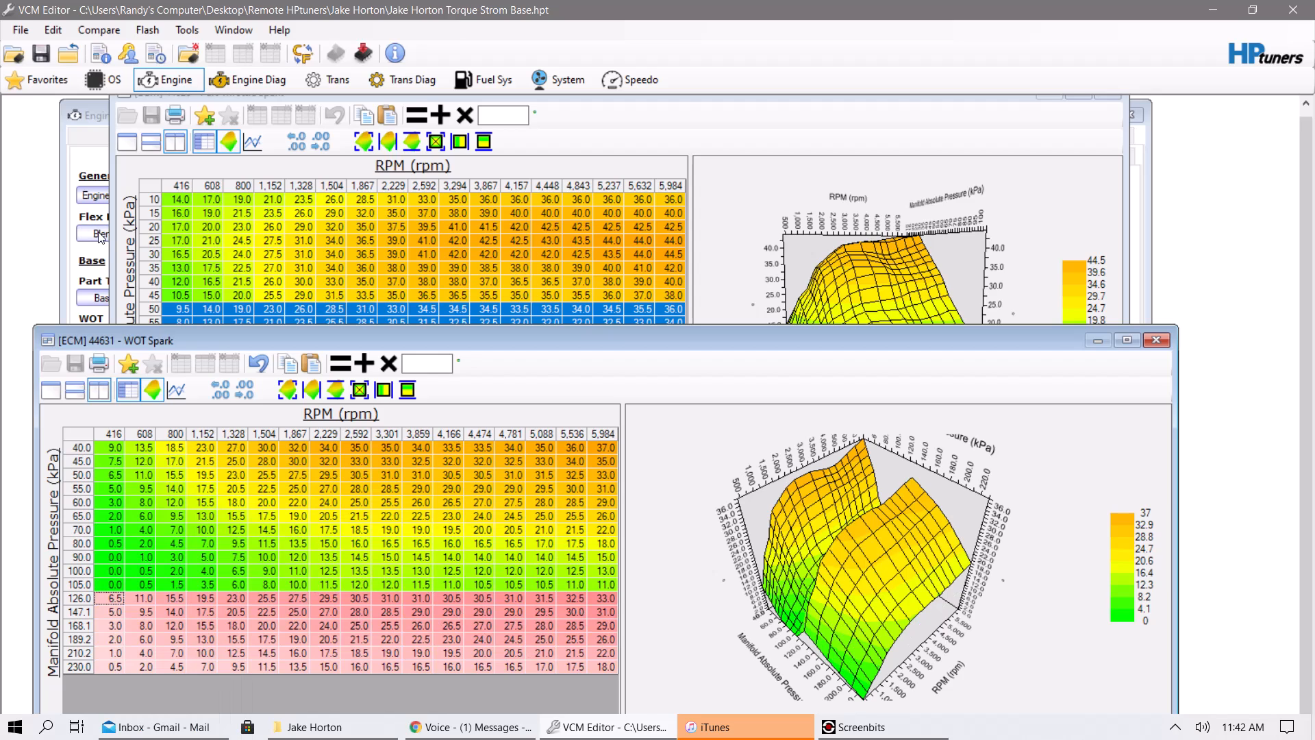
click(259, 363)
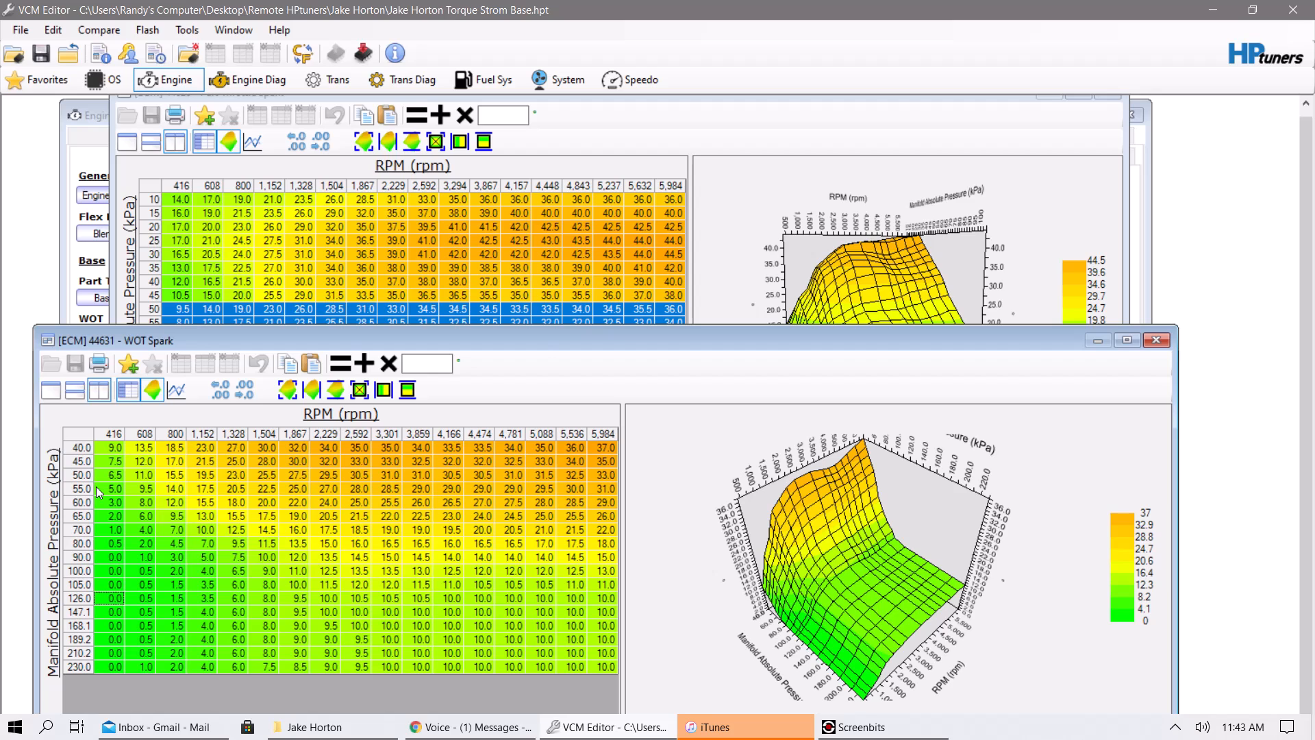
mouse_move(1140, 339)
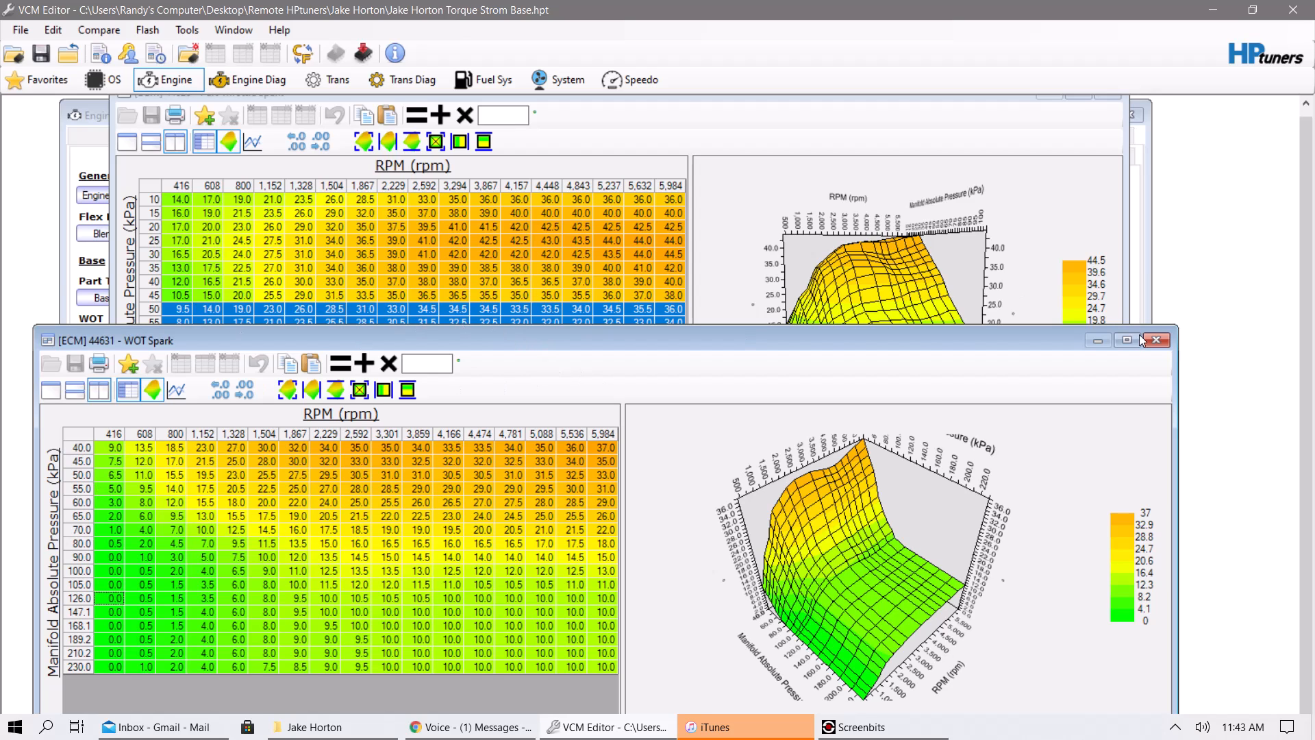
Close WOT Spark, load the revised .hpt as the compare file, and open Spark Minimum
click(1125, 339)
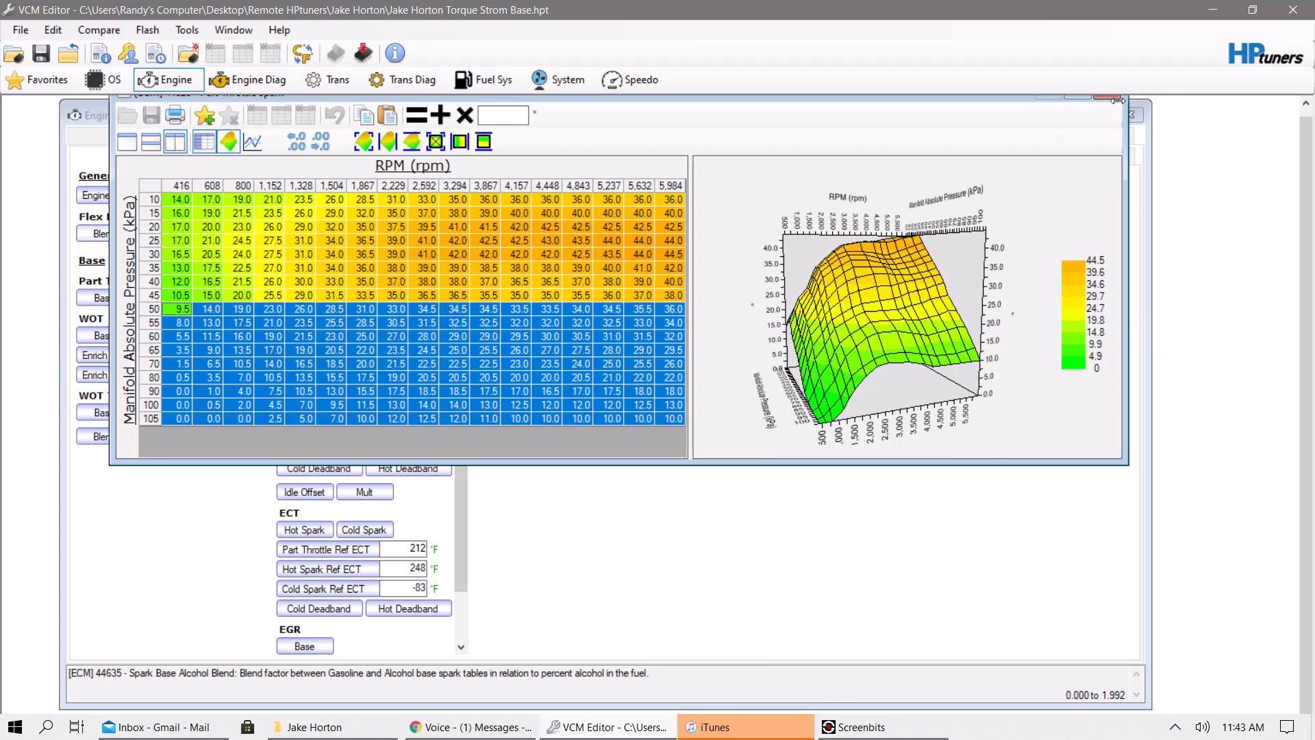
click(98, 29)
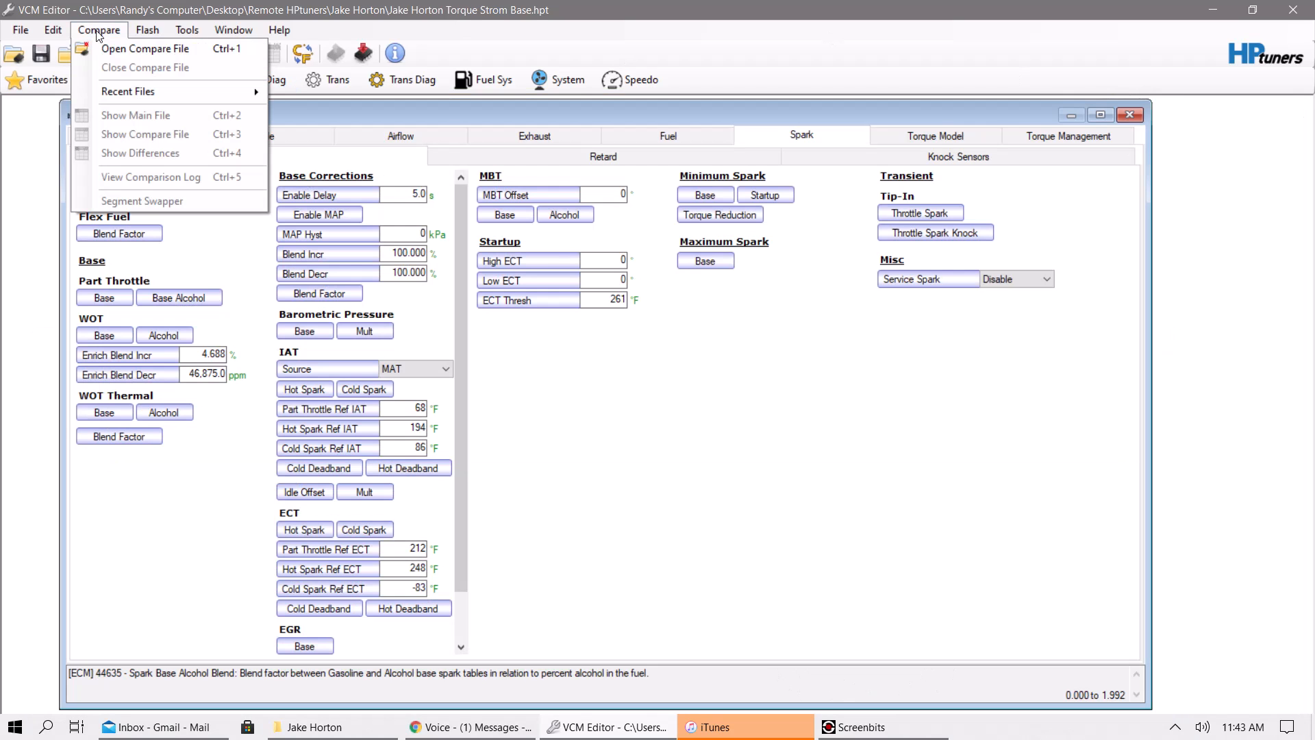
click(145, 48)
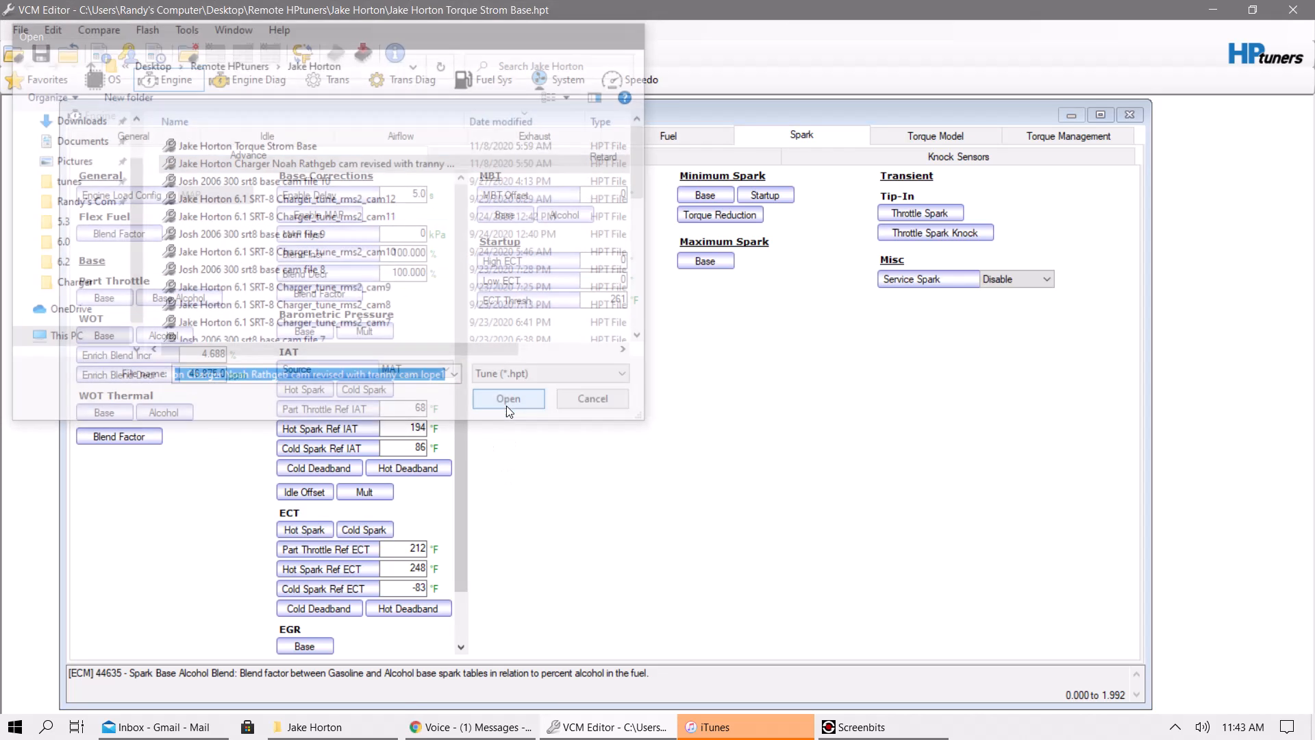
click(507, 397)
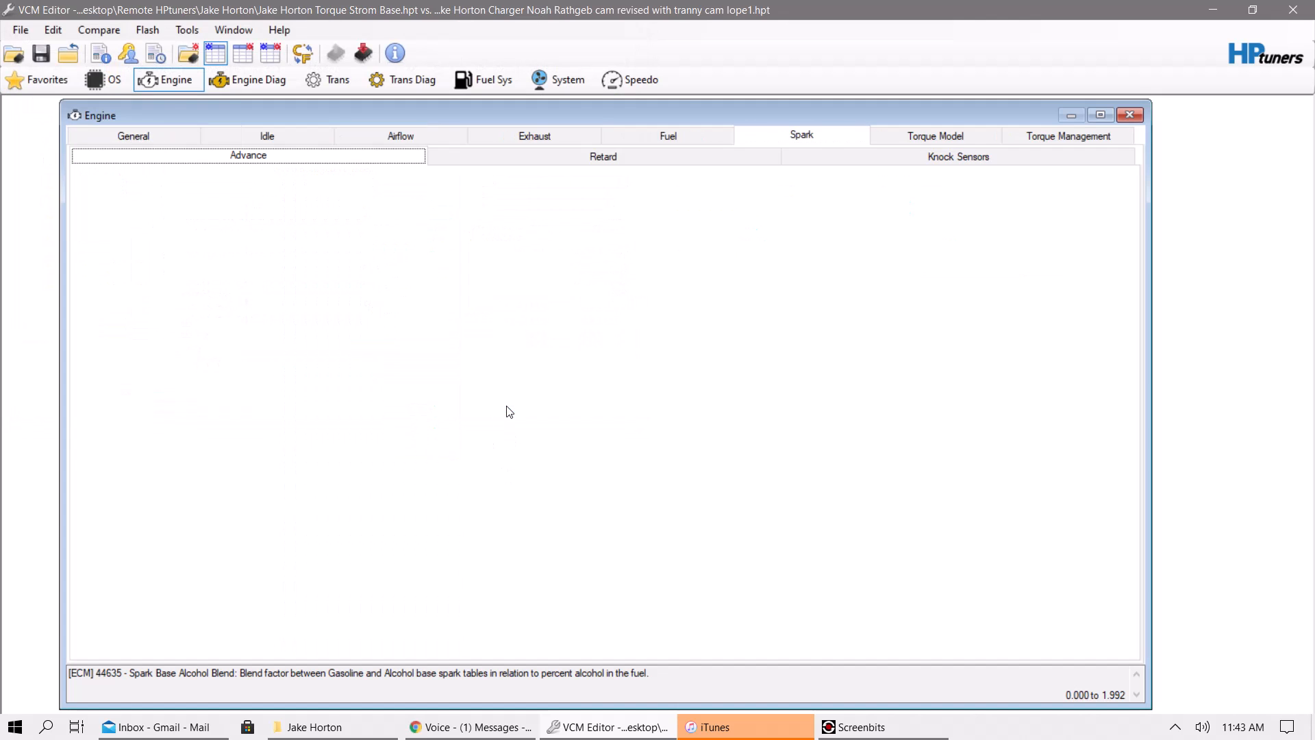
click(247, 156)
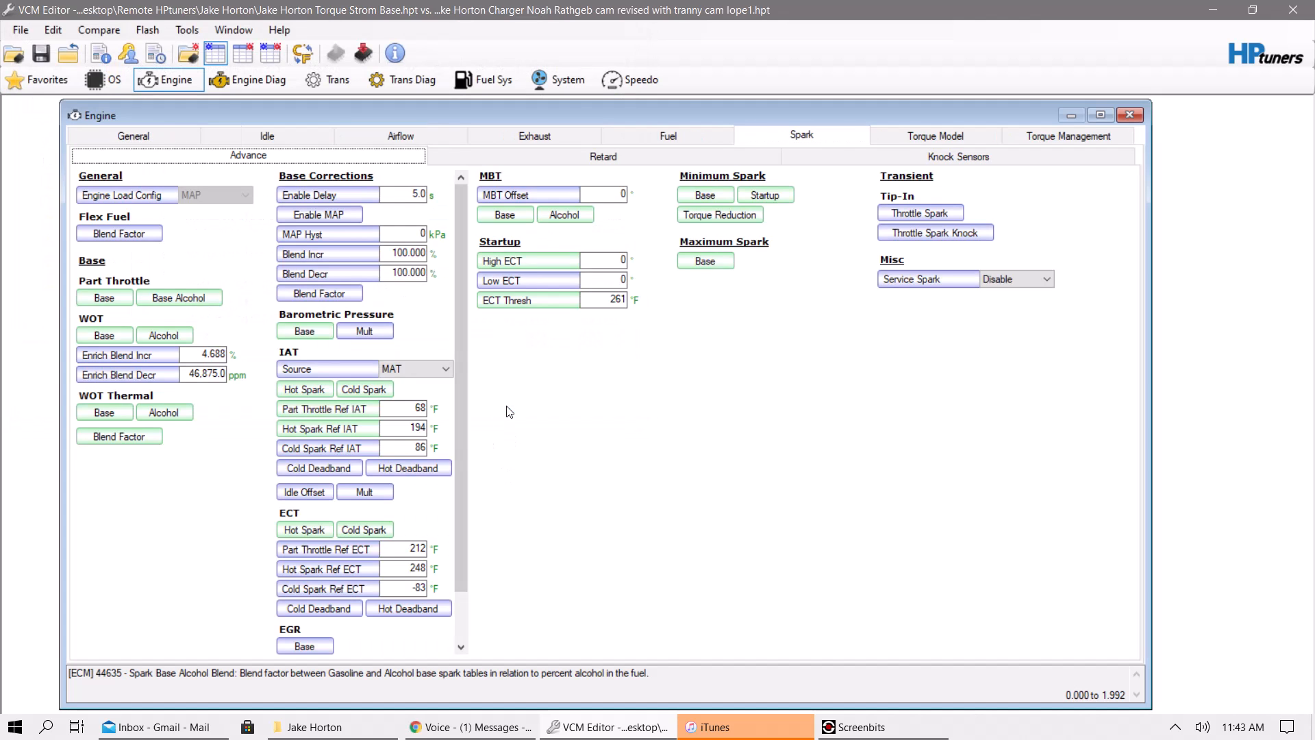
mouse_move(720, 215)
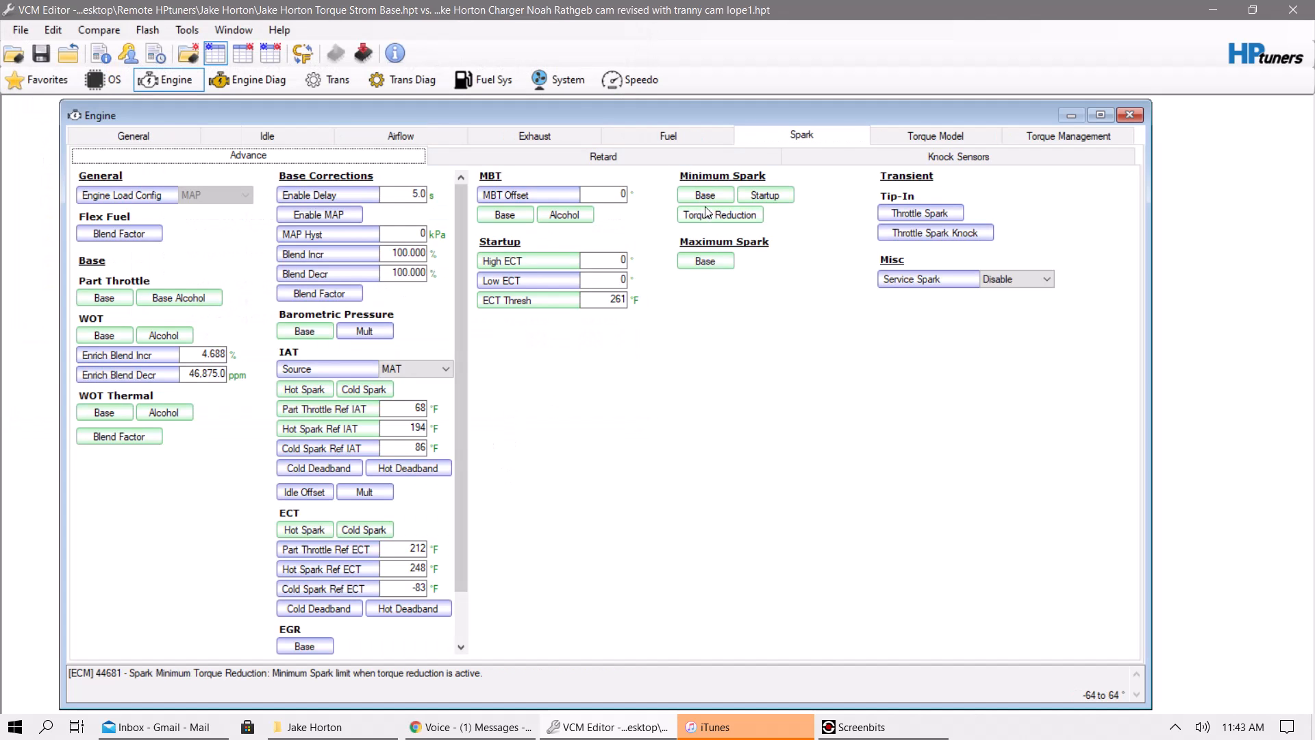
click(705, 194)
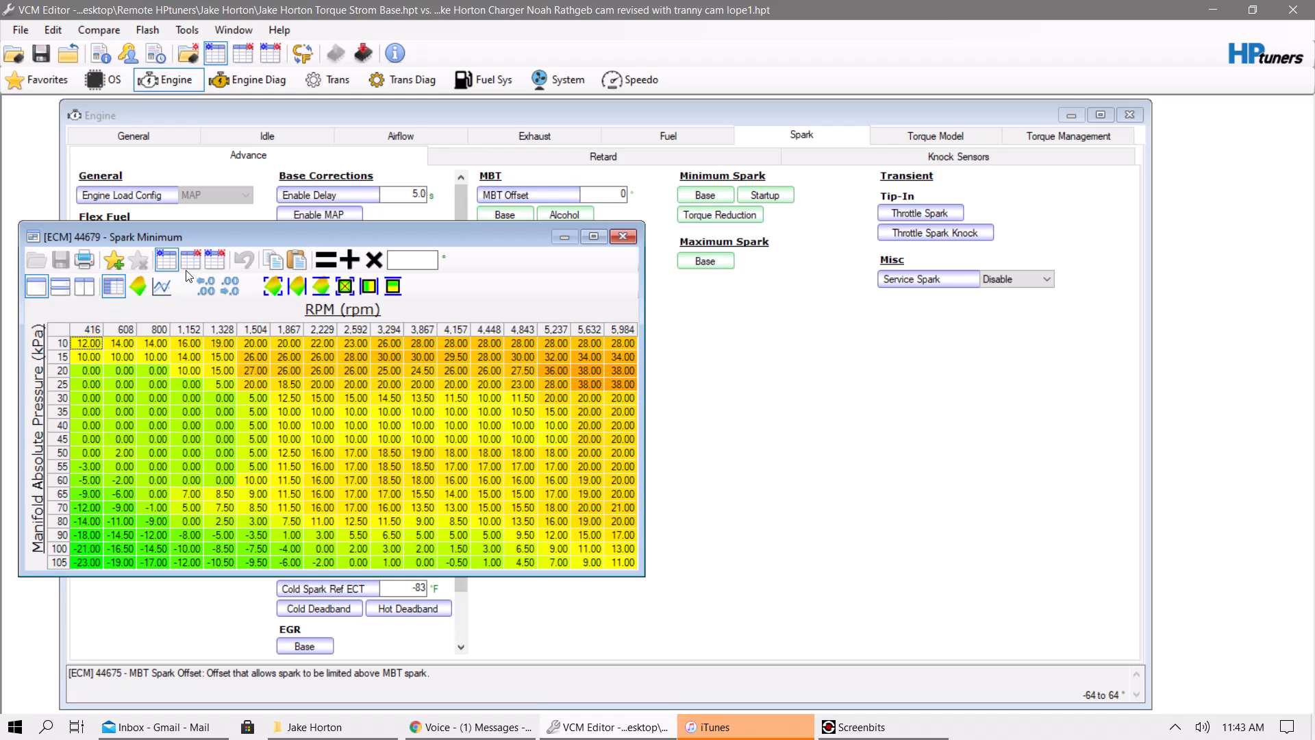
Switch Spark Minimum between the revised file's values and this tune's, then close it
click(176, 261)
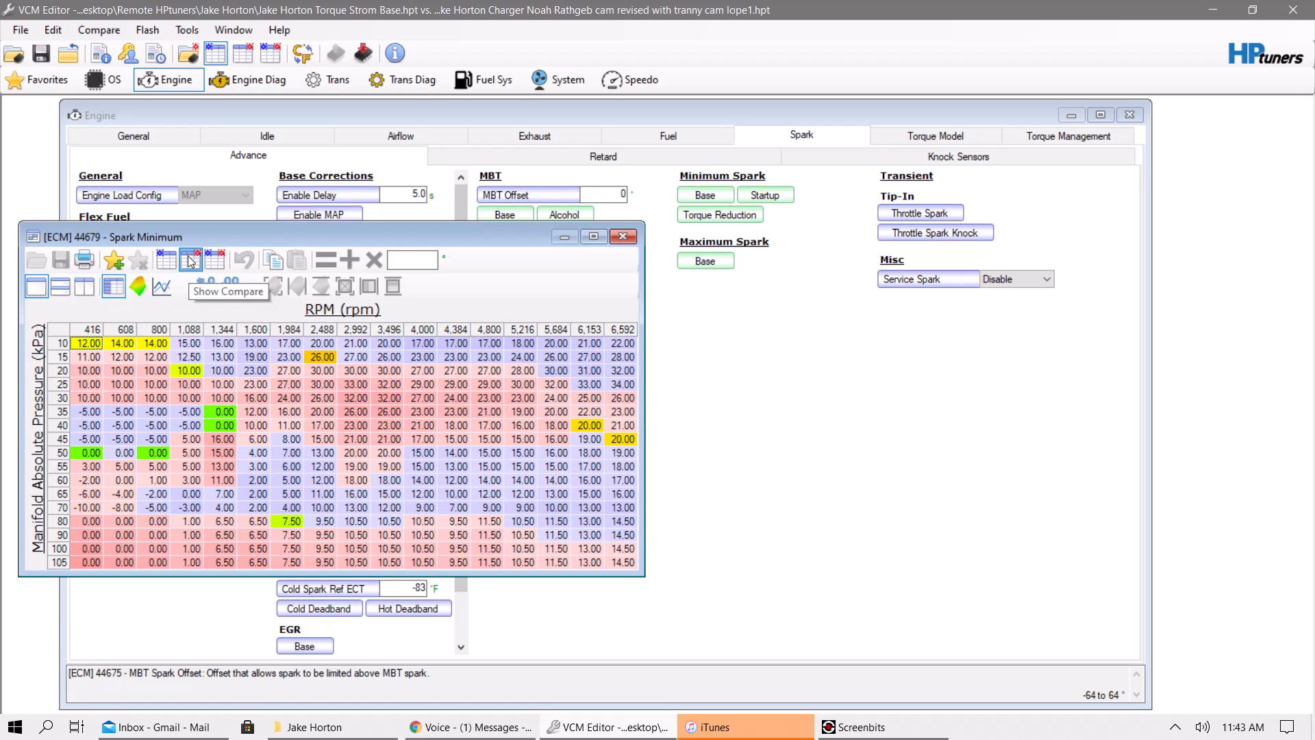
click(191, 260)
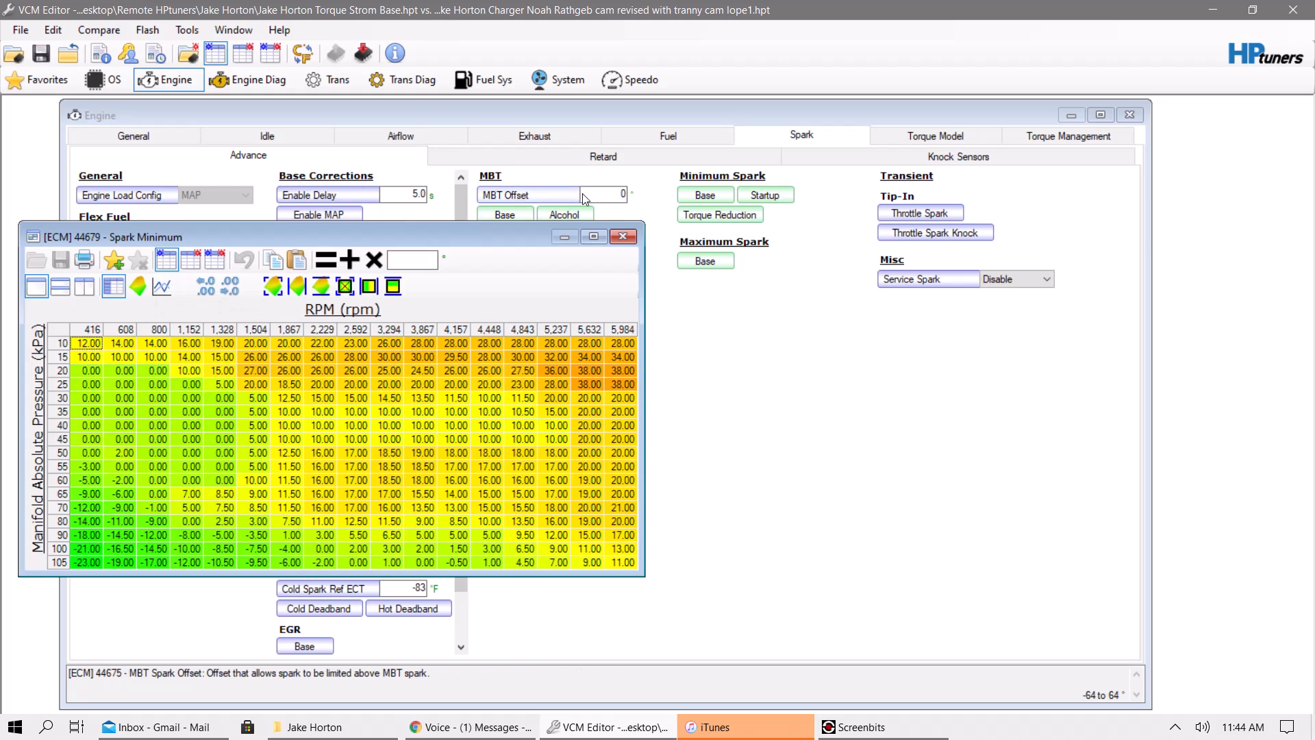
click(623, 236)
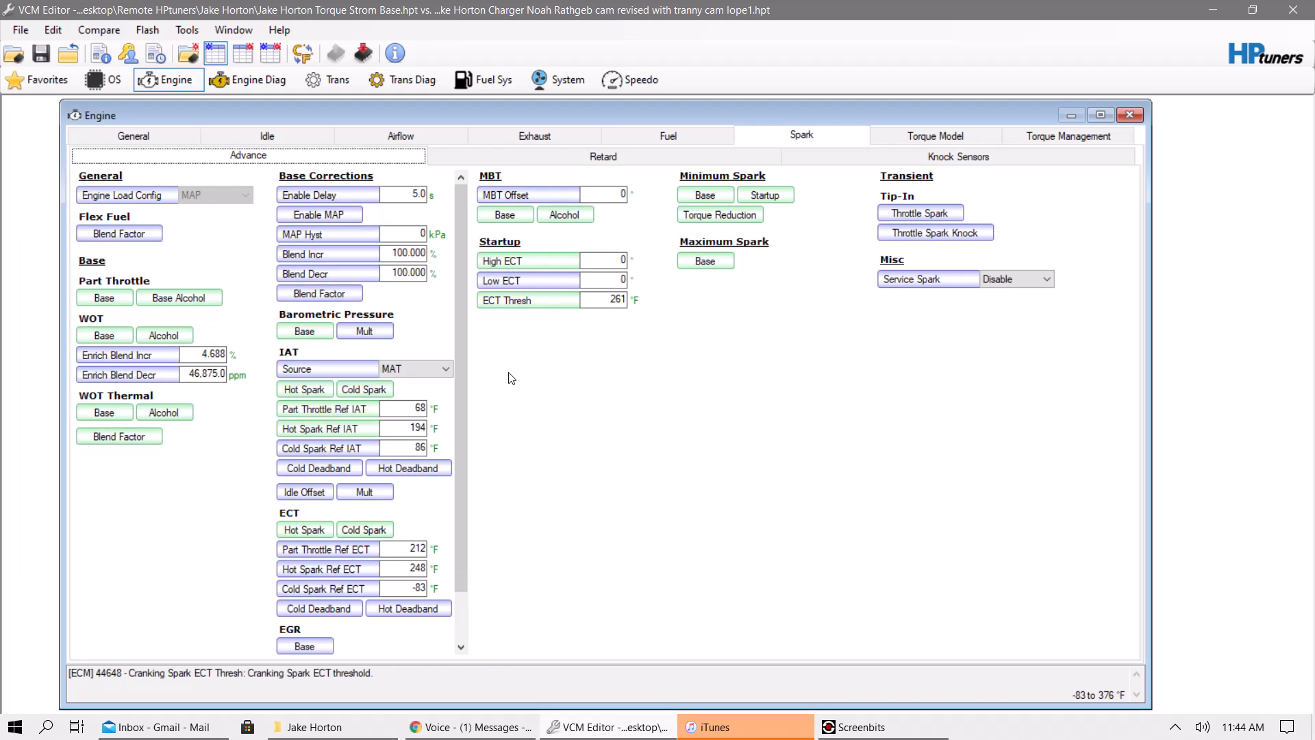
Open Baro Spark and toggle its Show Differences, Show Compare and Show Main views
click(305, 330)
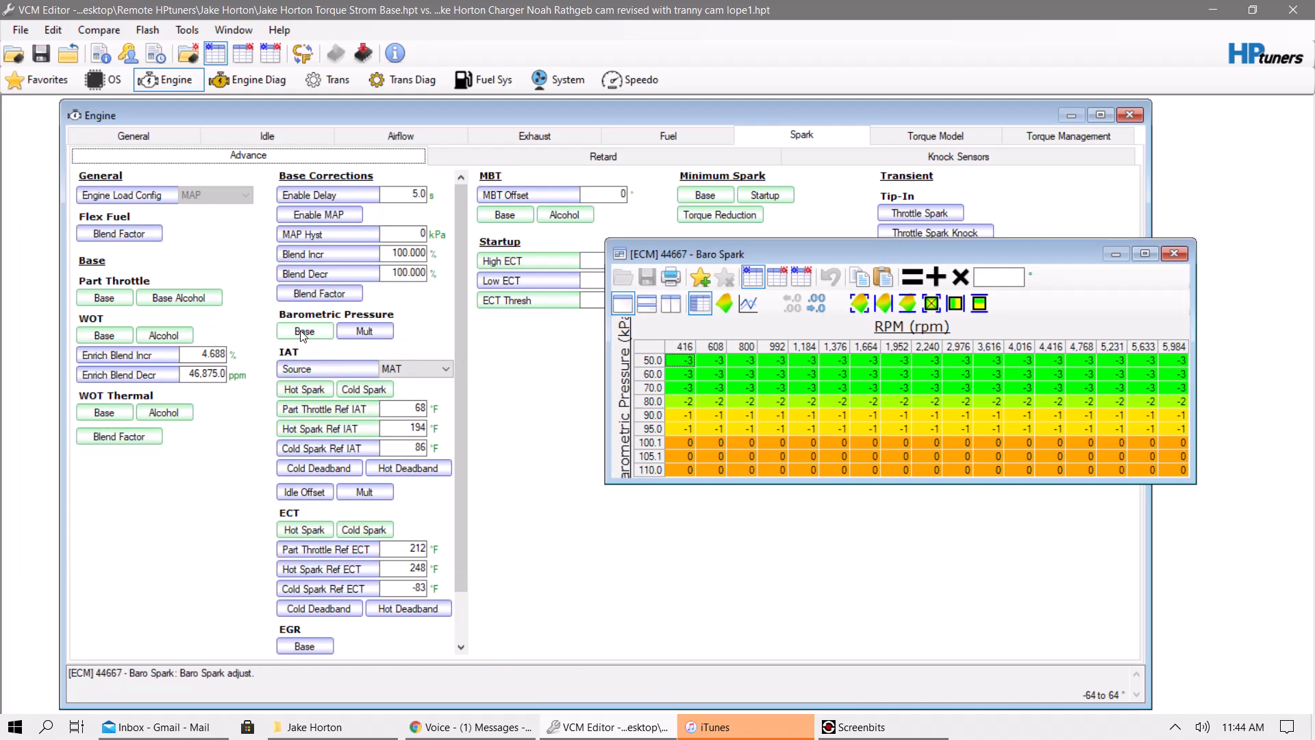
click(776, 277)
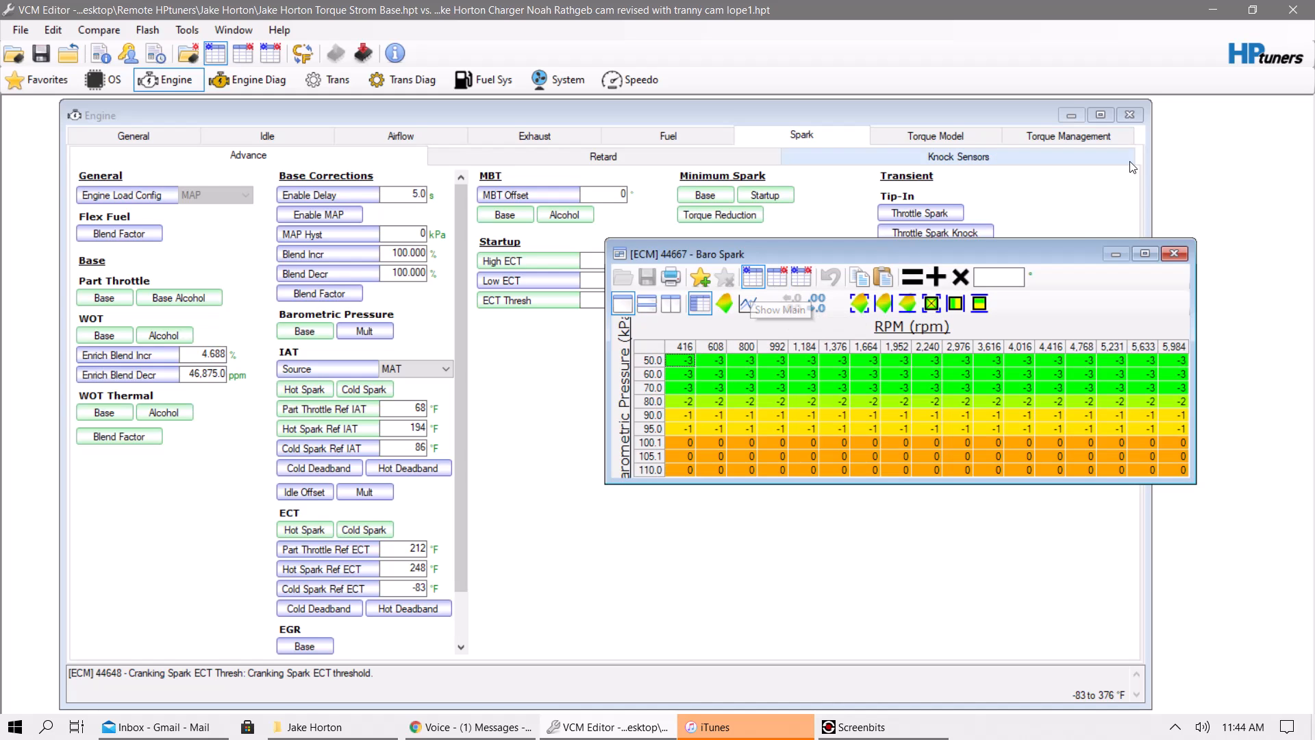
mouse_move(1080, 533)
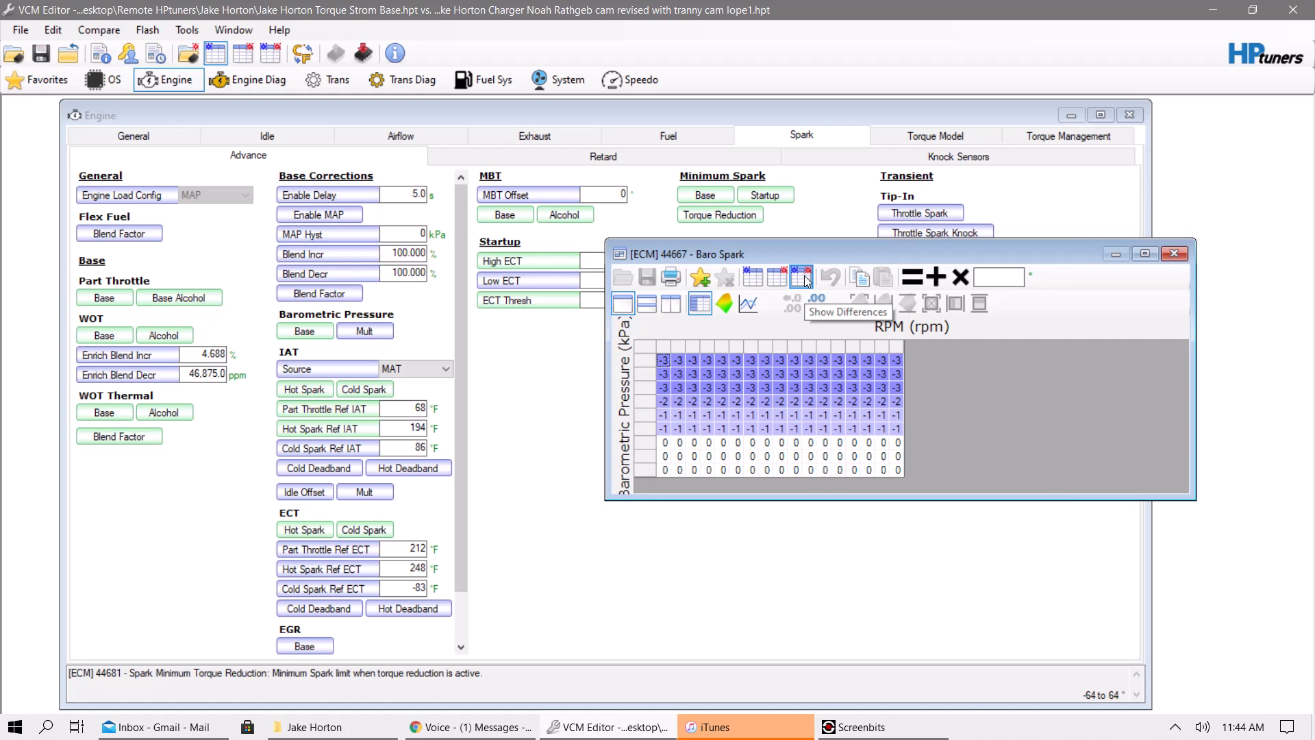
click(776, 277)
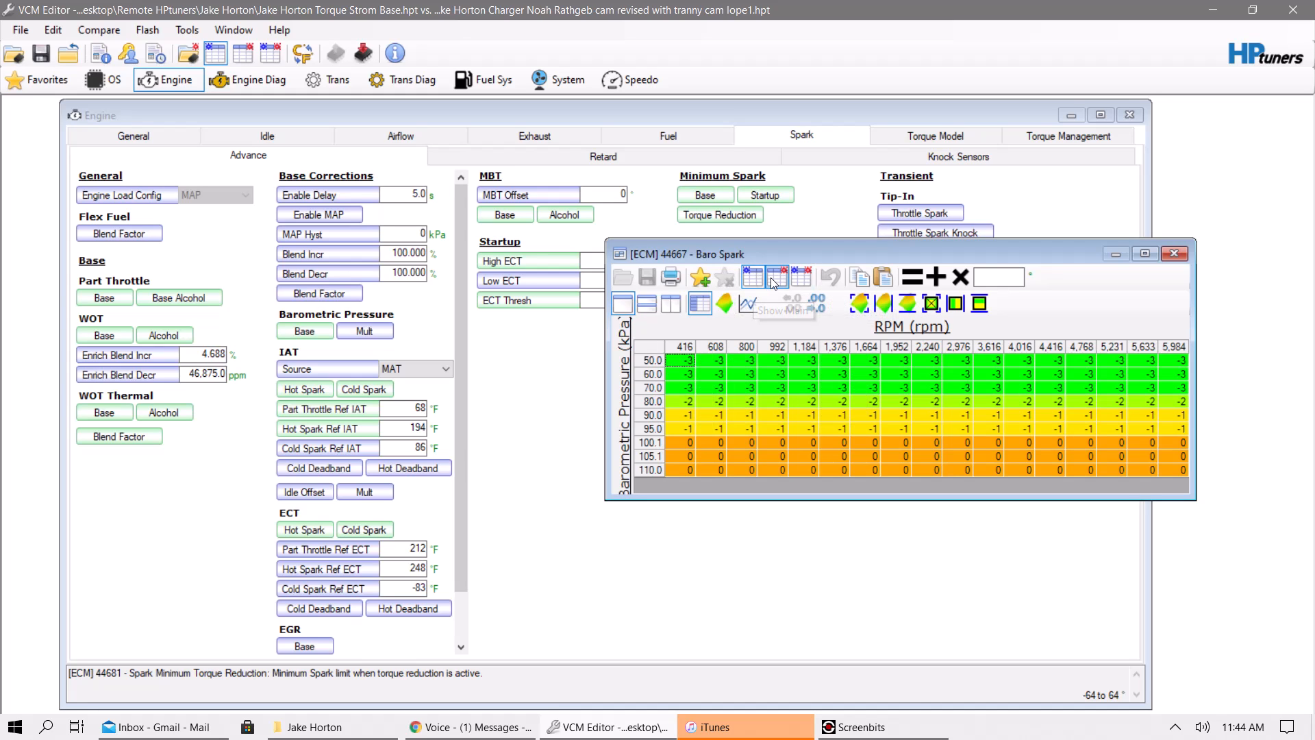
click(777, 278)
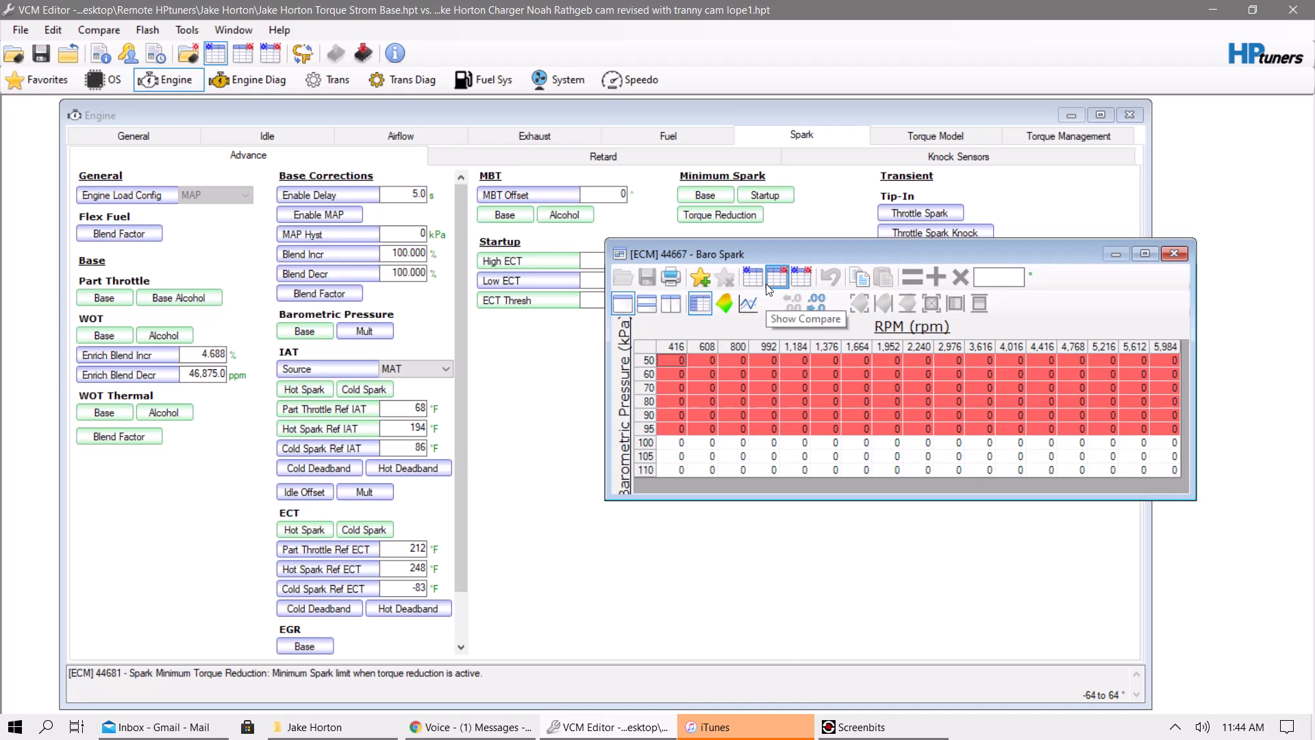
mouse_move(754, 281)
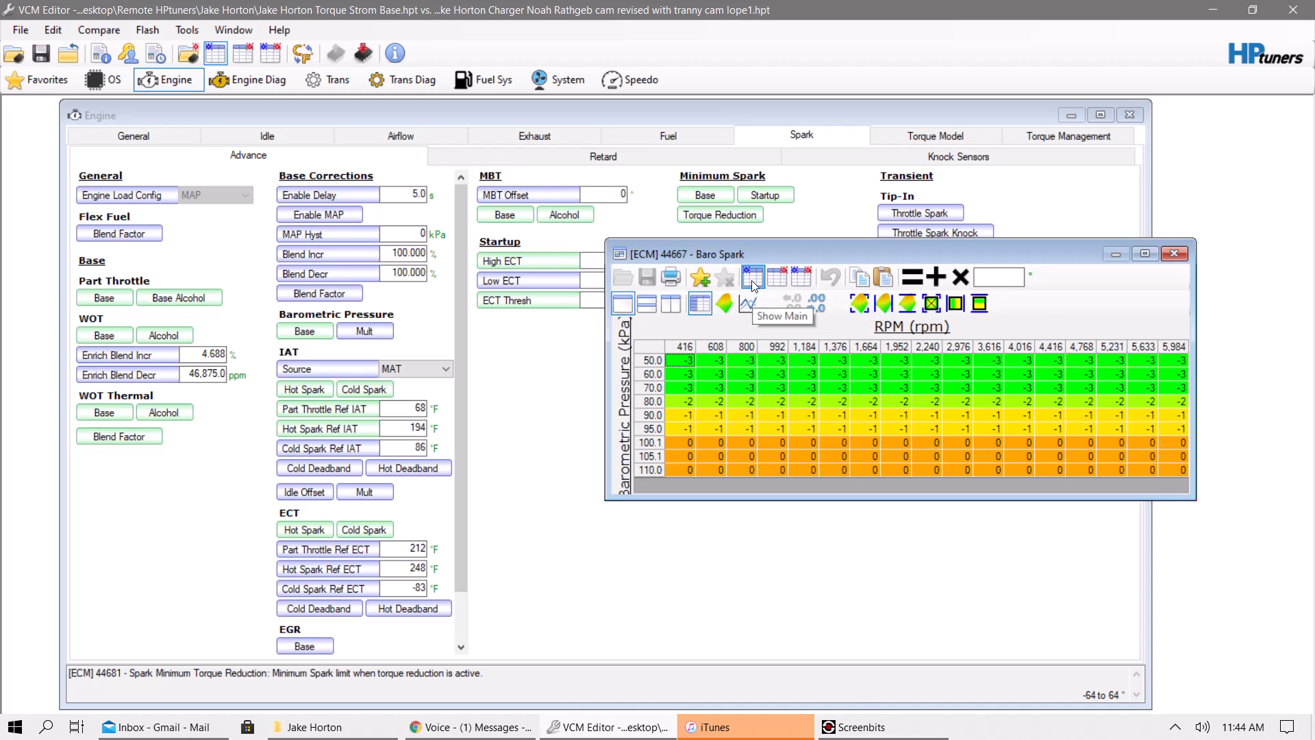
mouse_move(846, 351)
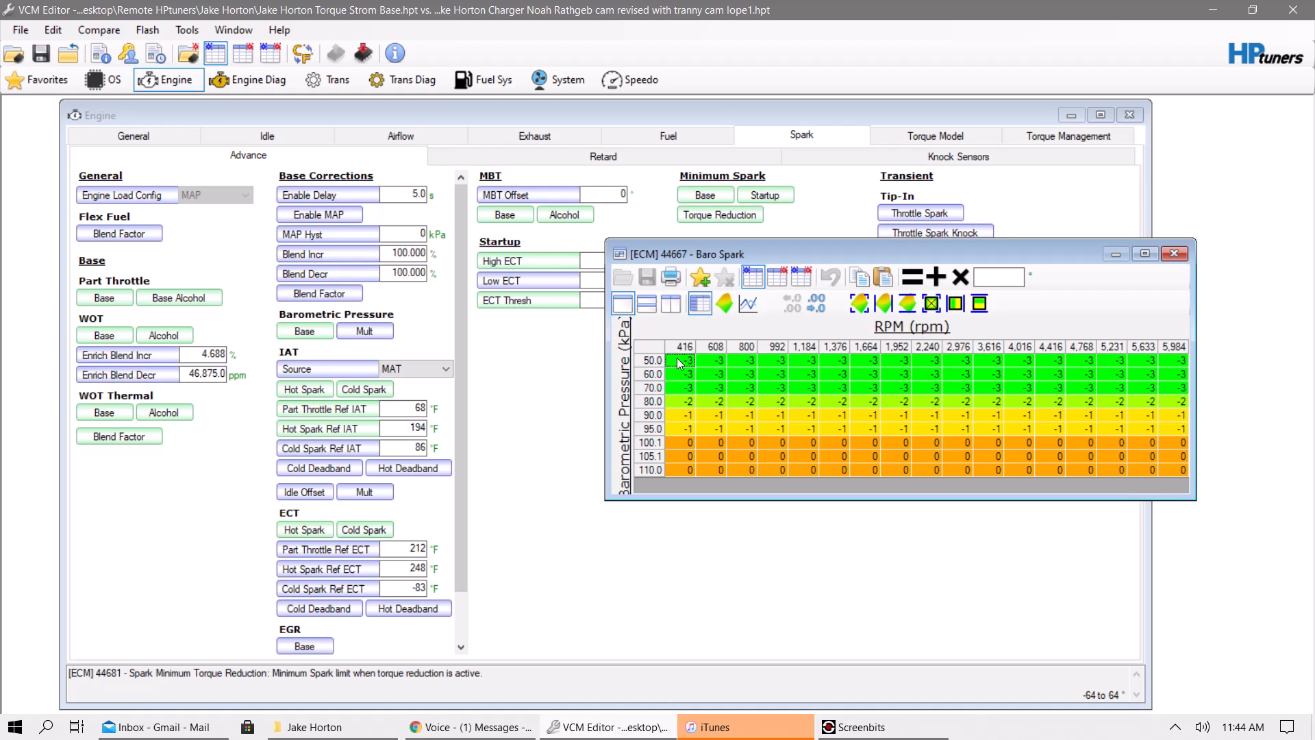
mouse_move(648, 467)
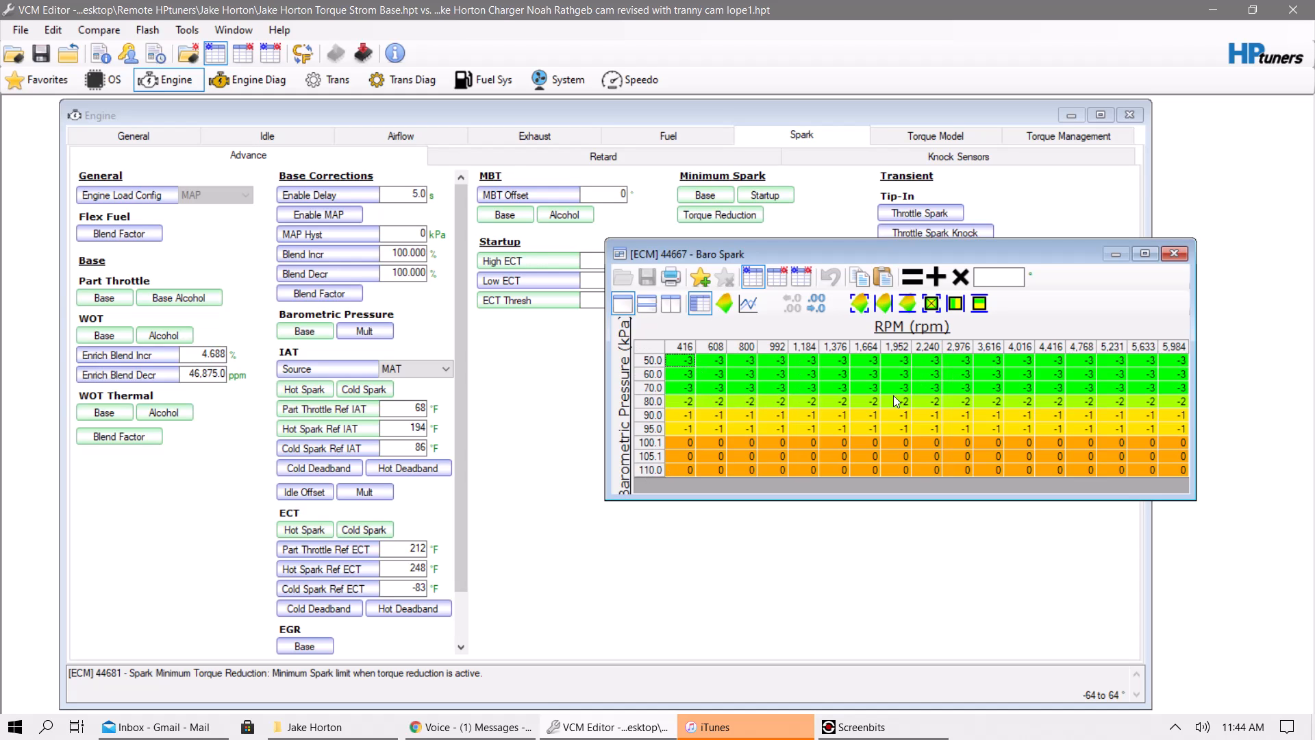
mouse_move(1111, 337)
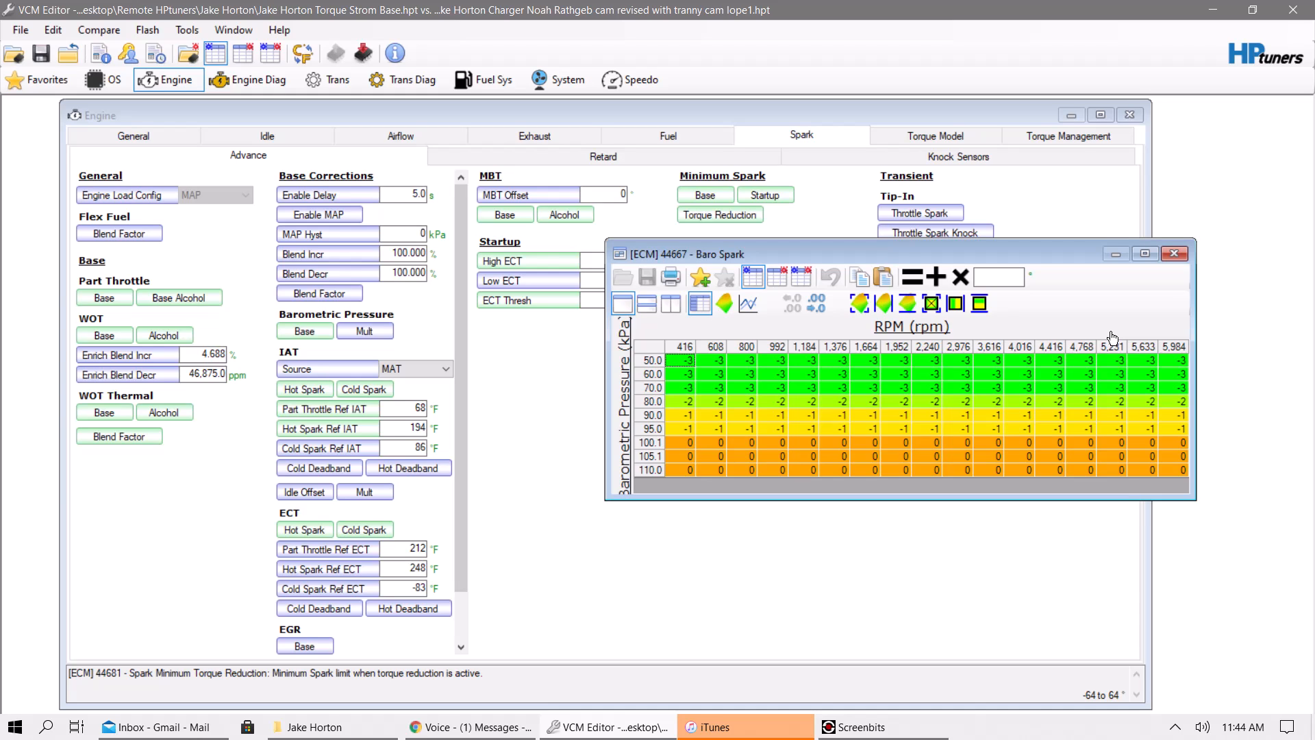
mouse_move(744, 391)
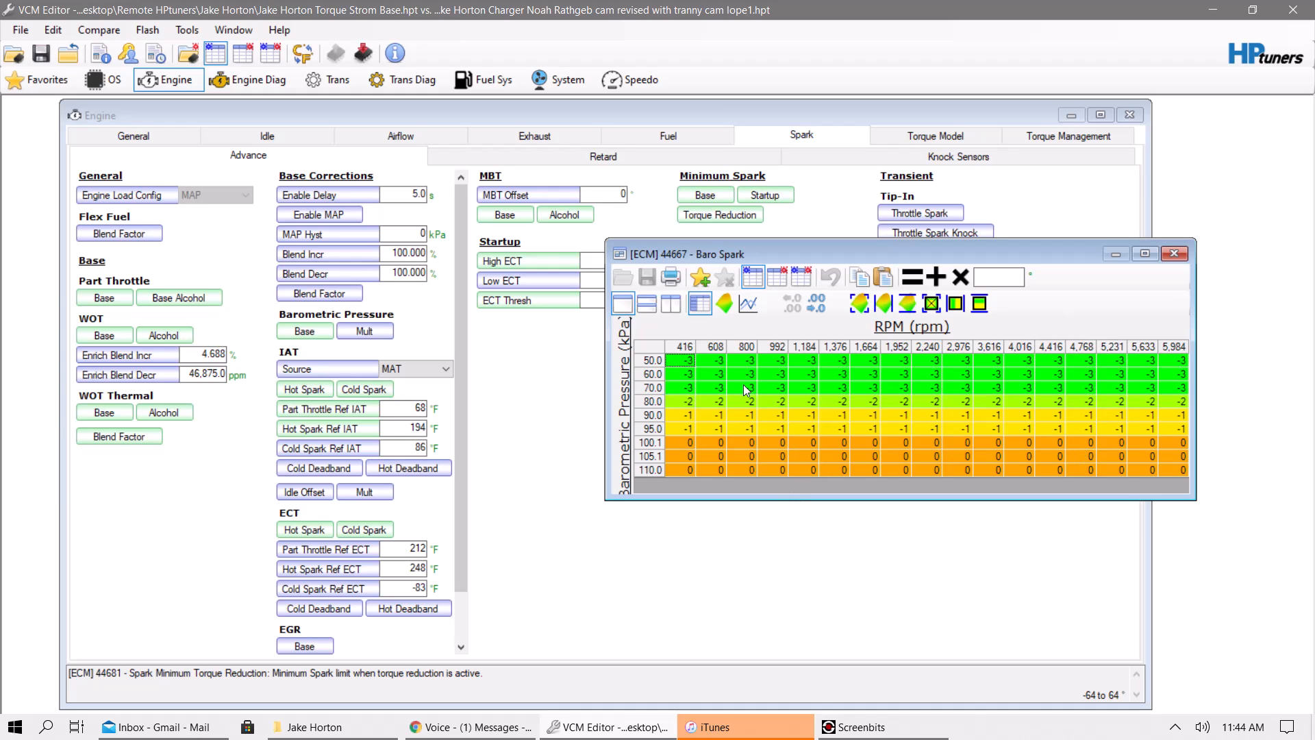
mouse_move(799, 409)
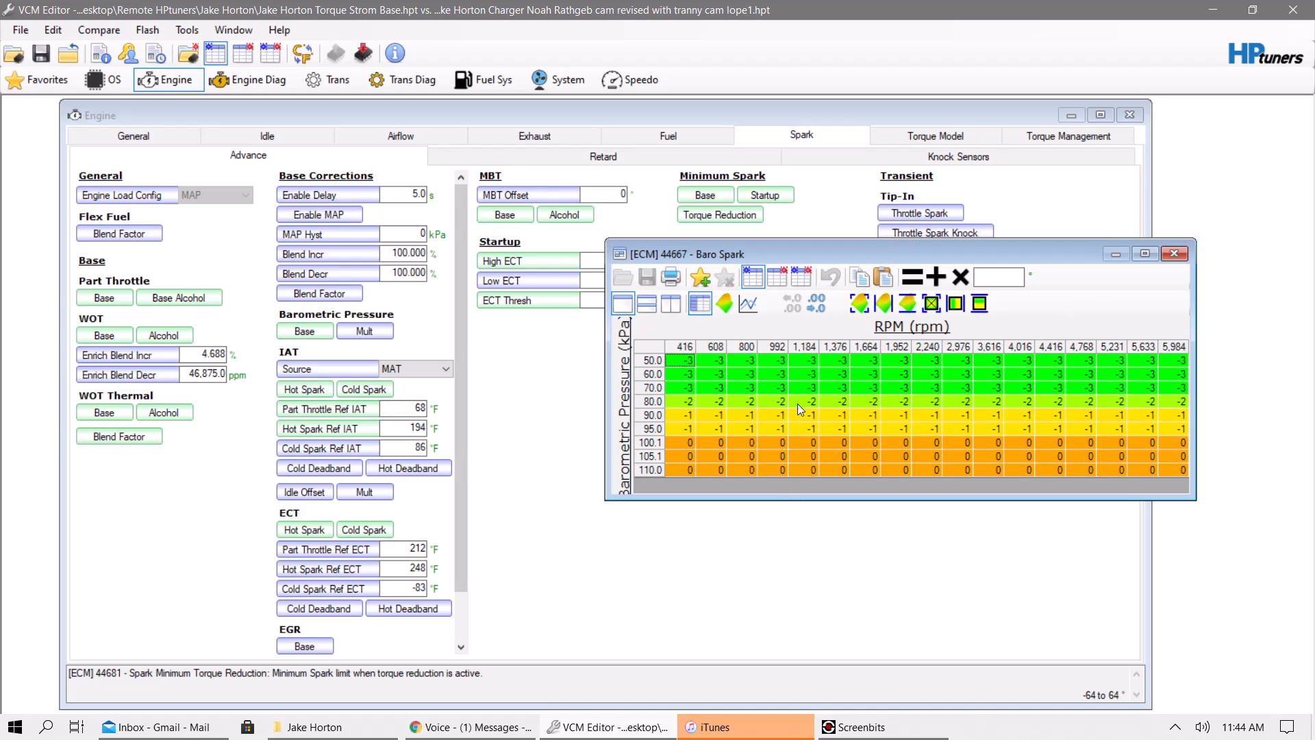
mouse_move(794, 384)
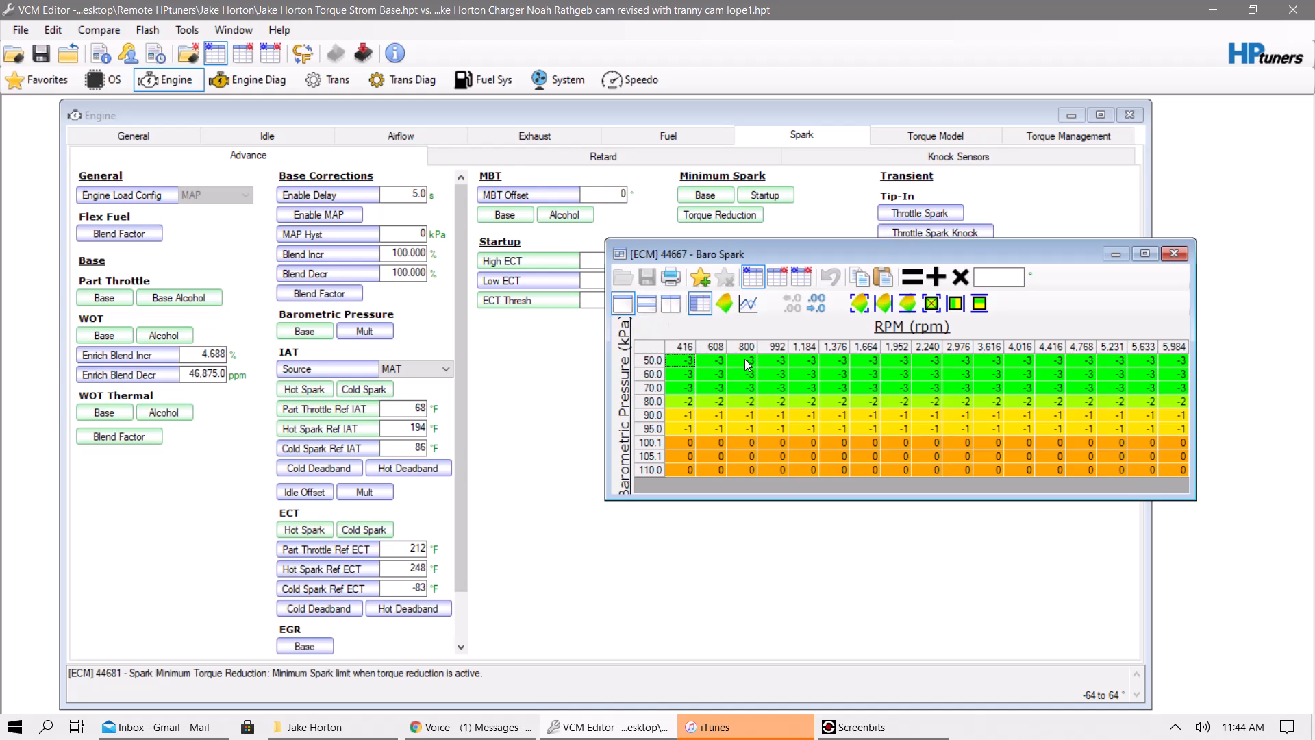
click(776, 277)
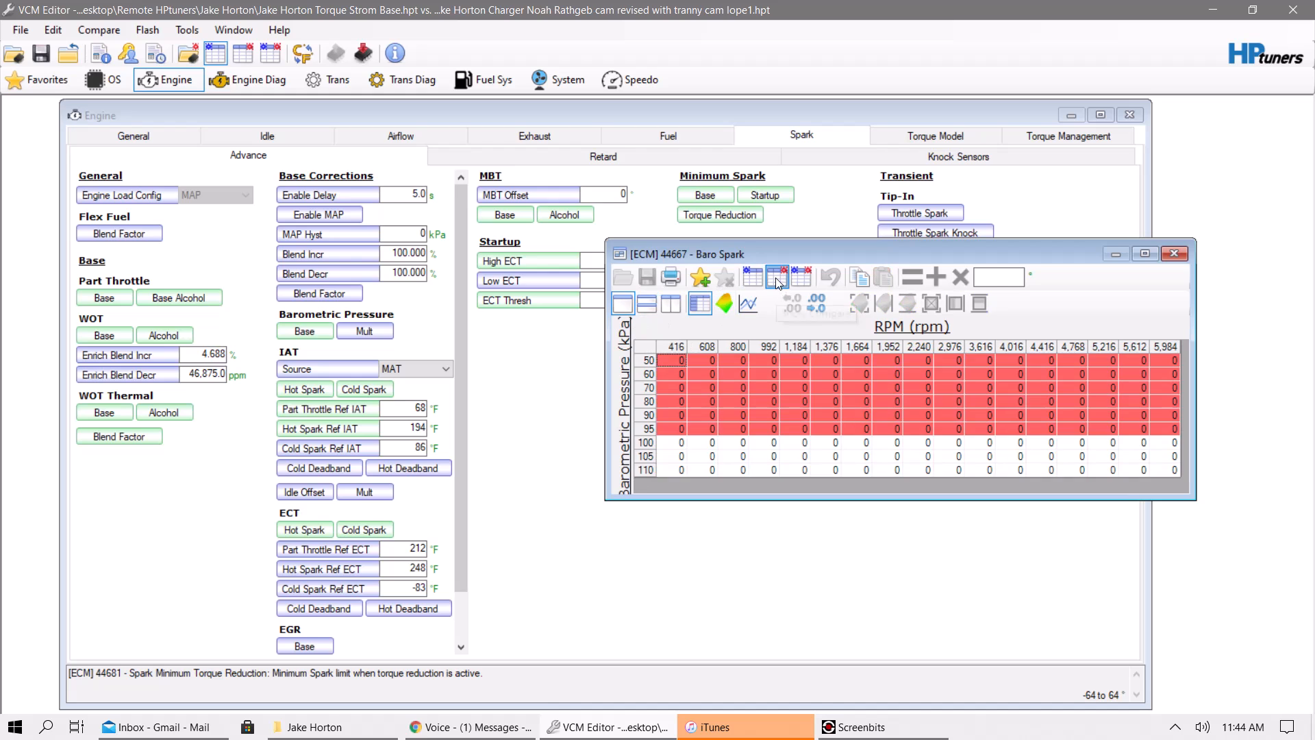
mouse_move(775, 278)
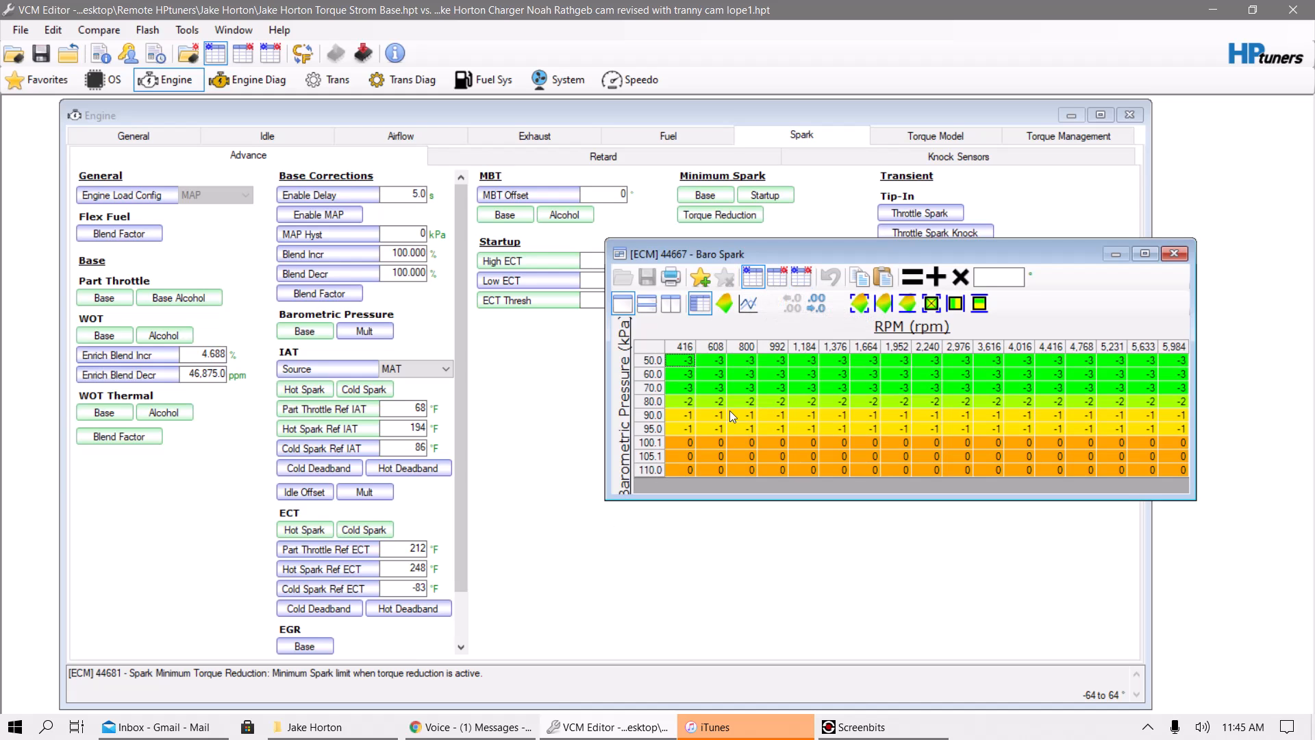
Edit the Baro Spark row axis, setting the first breakpoint to 10 kPa
right_click(730, 417)
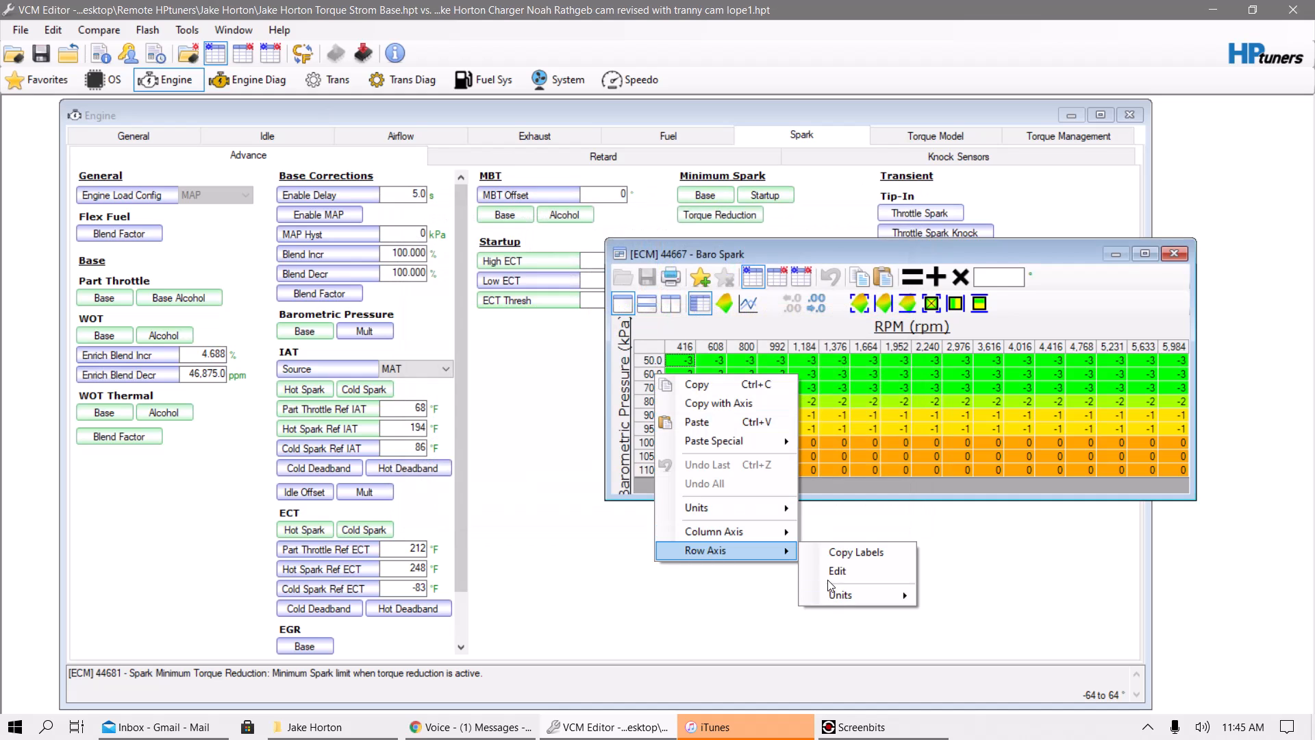
click(836, 571)
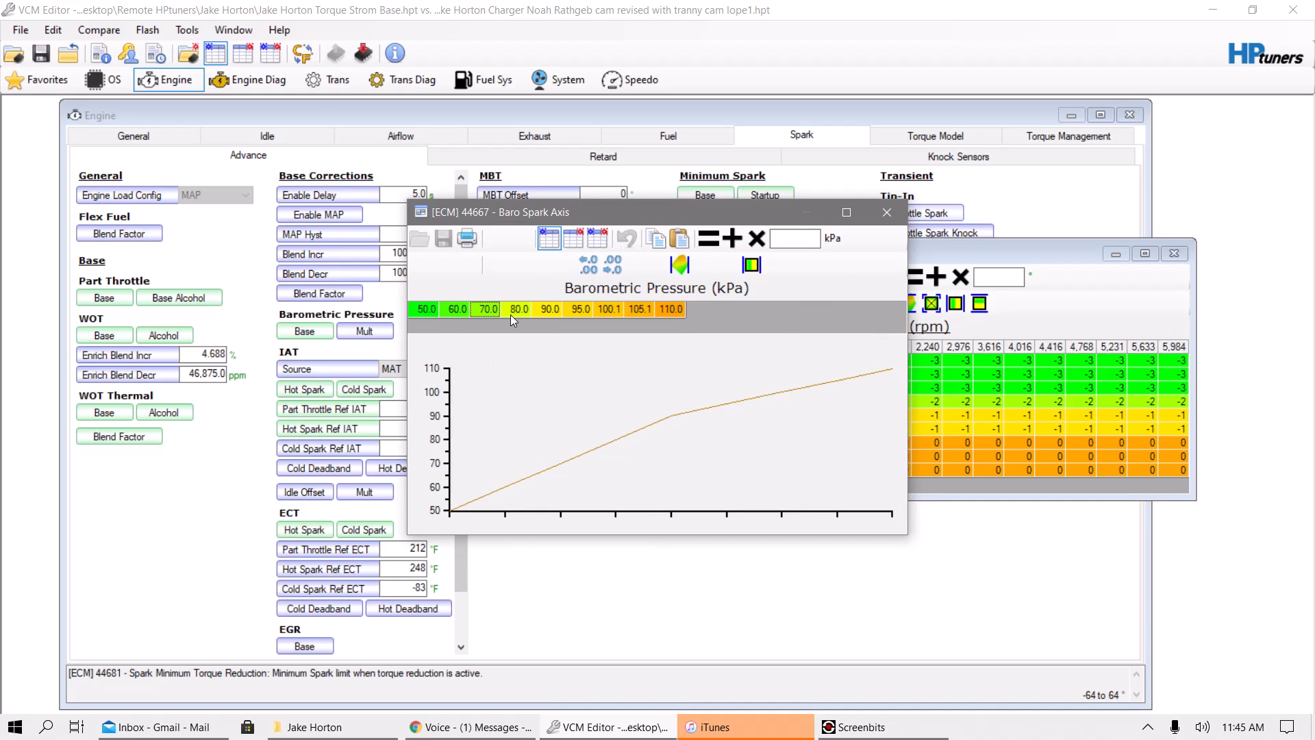
click(425, 309)
text(10)
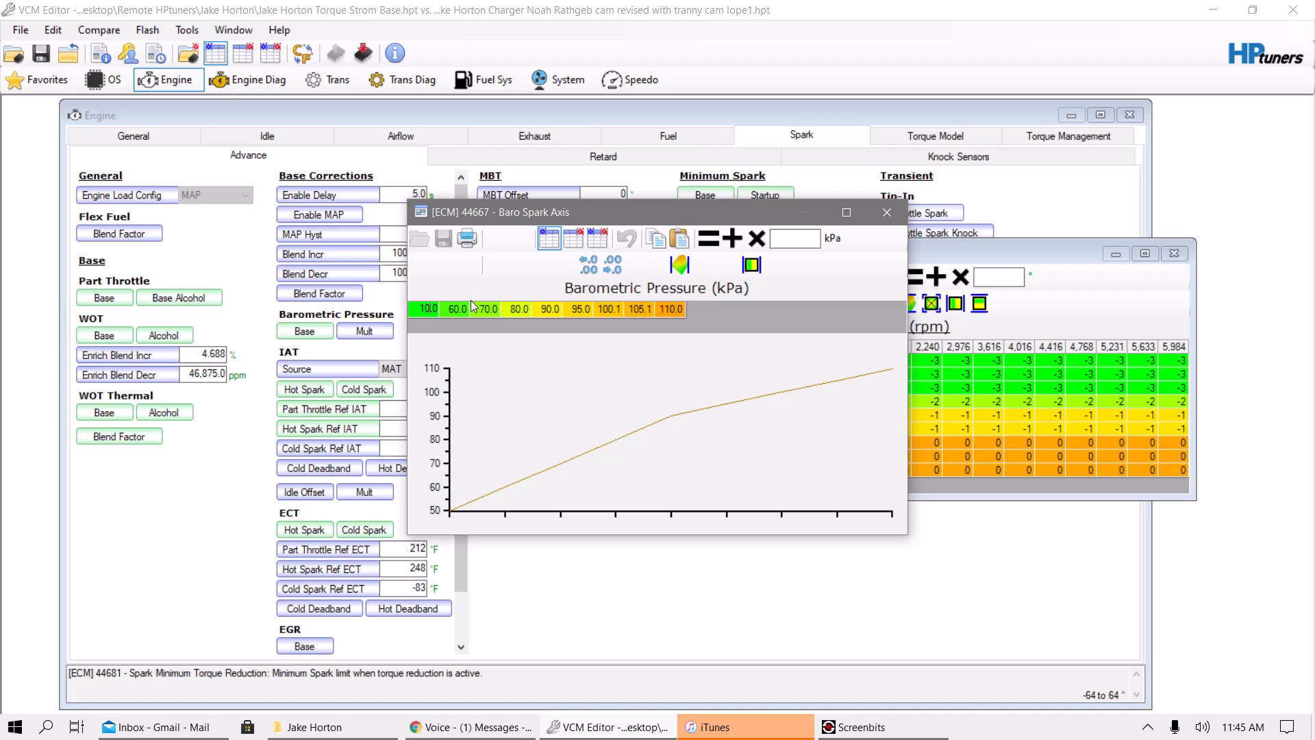
click(426, 309)
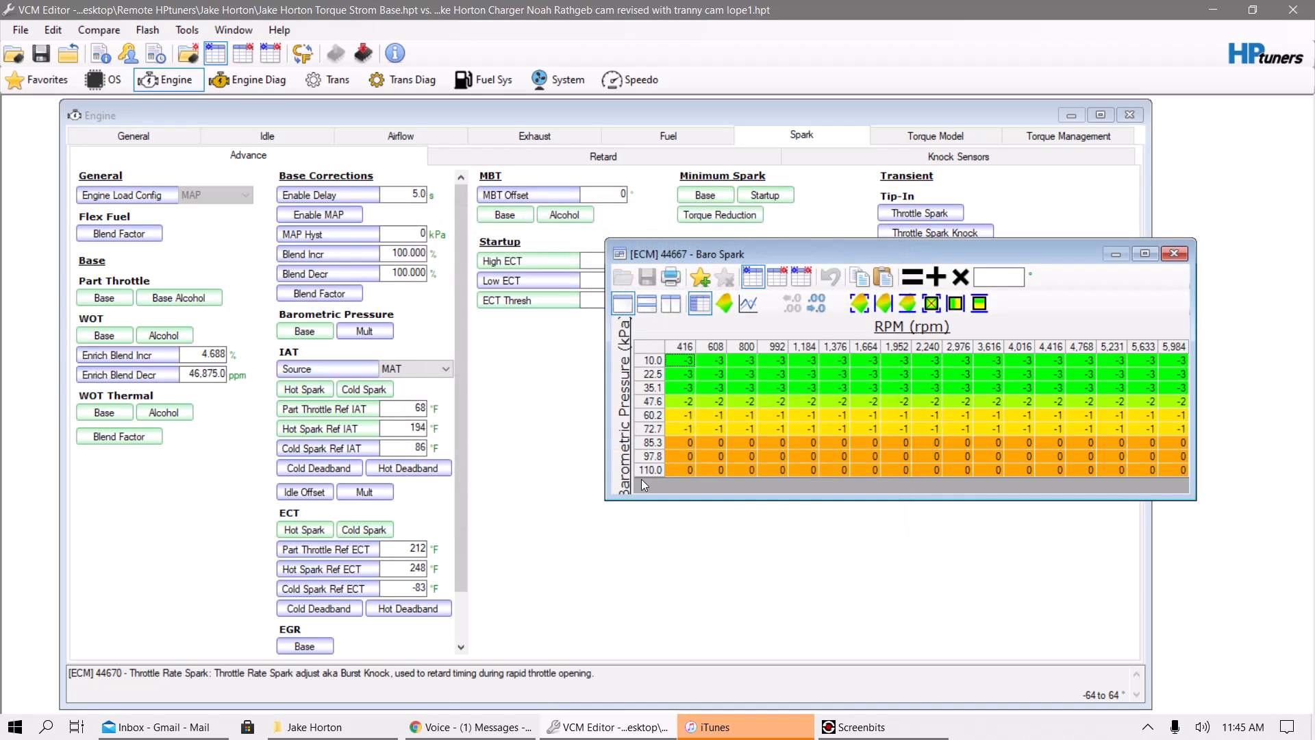
mouse_move(639, 427)
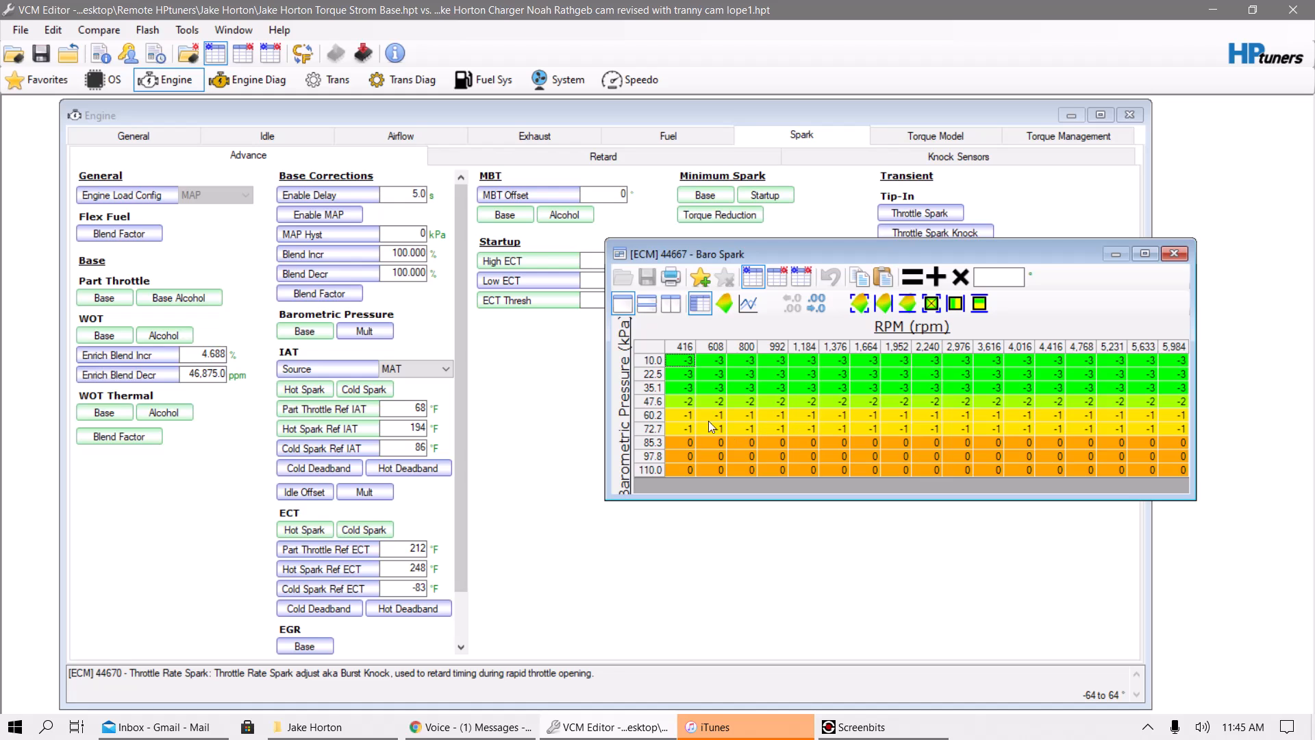
mouse_move(656, 403)
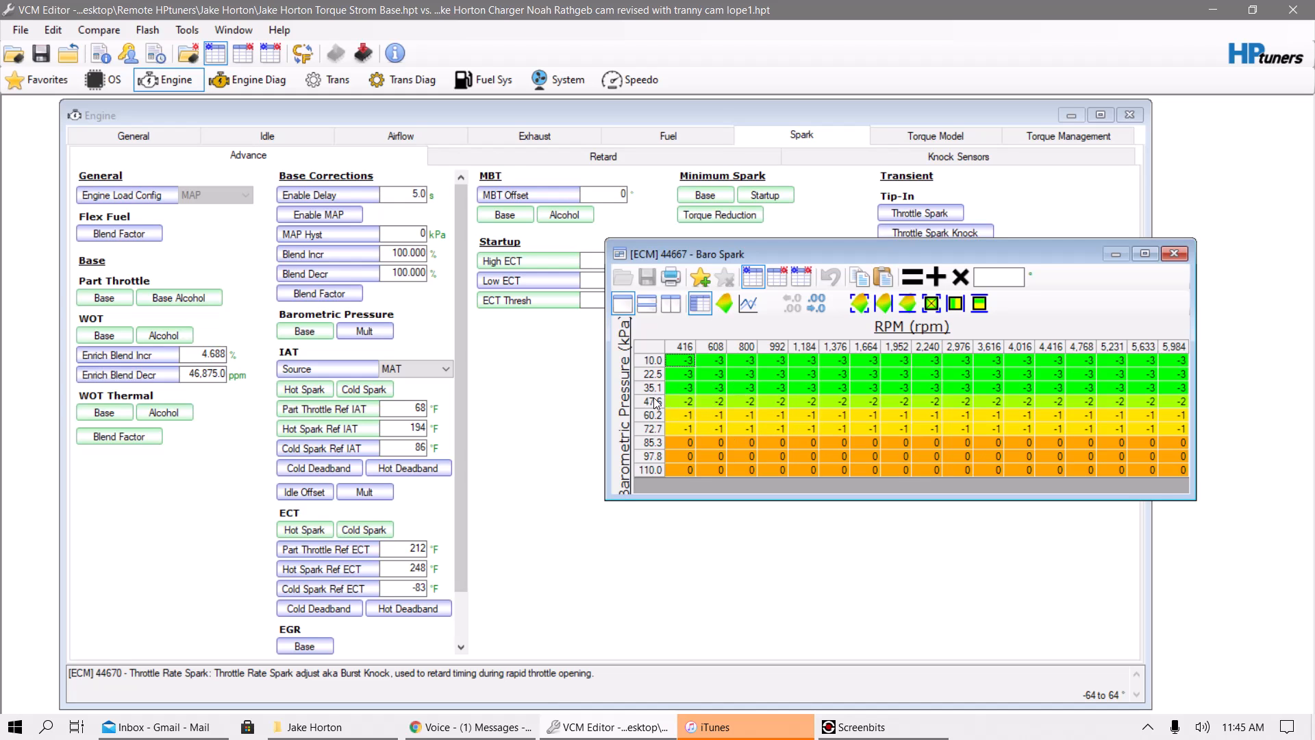
mouse_move(814, 440)
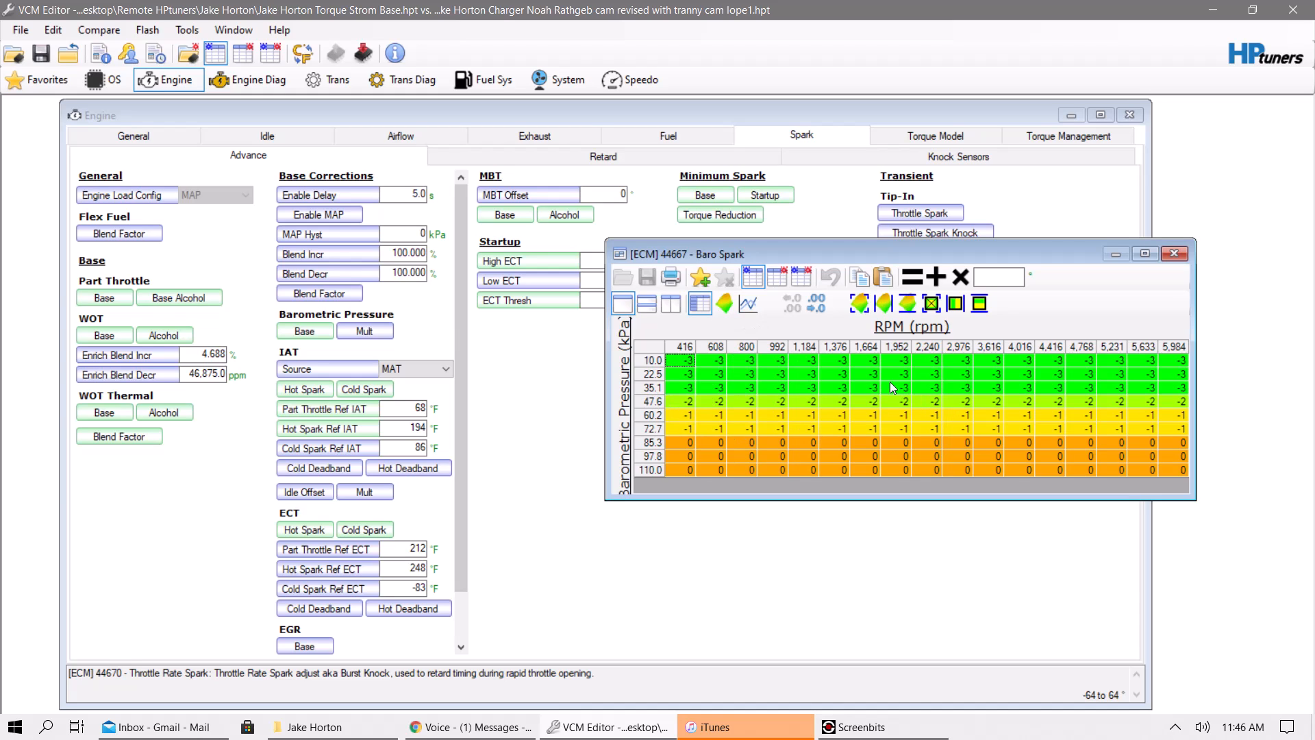
mouse_move(872, 384)
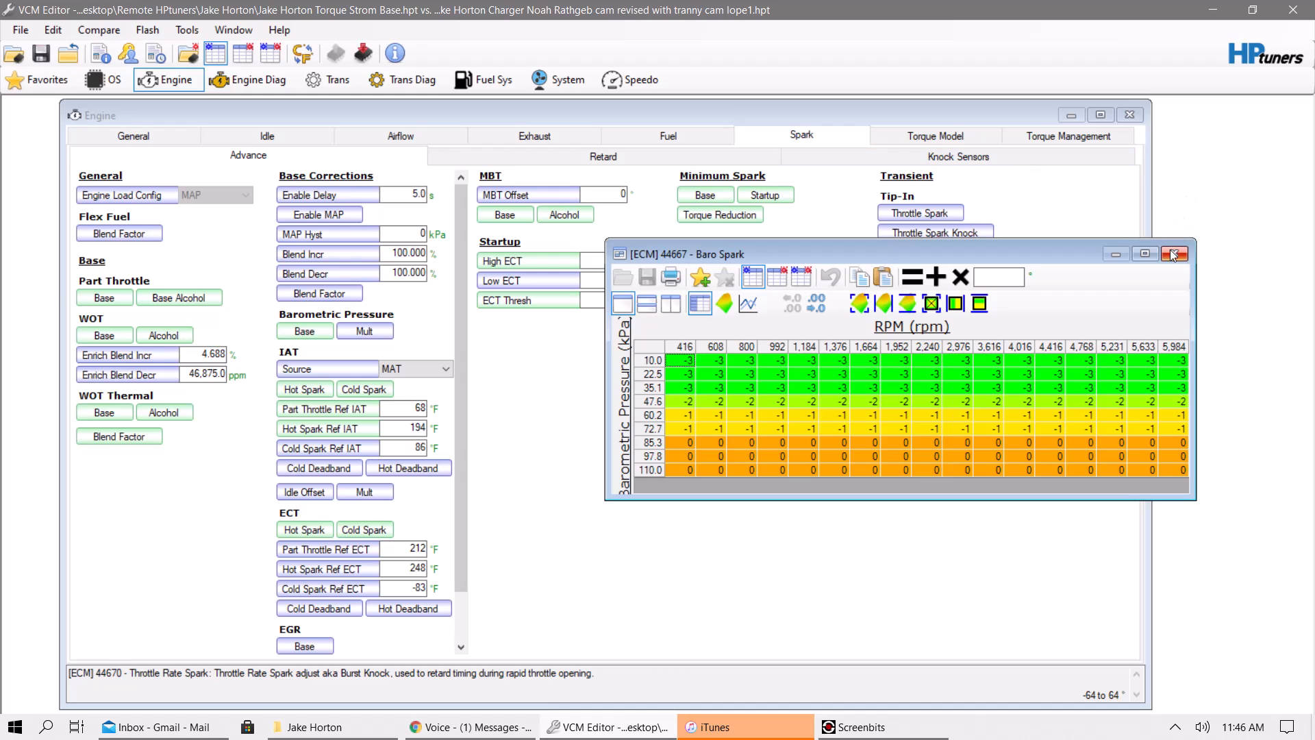
Close the Baro Spark table window
click(1173, 254)
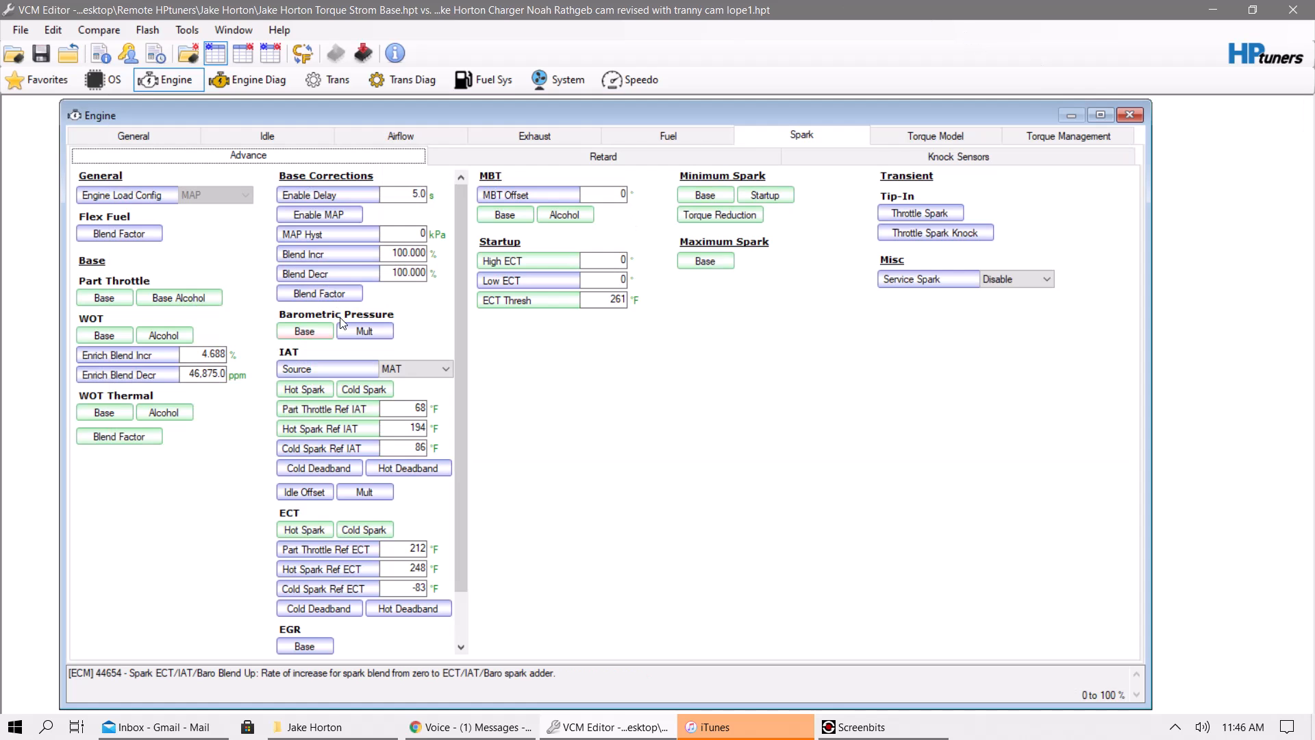
mouse_move(141, 350)
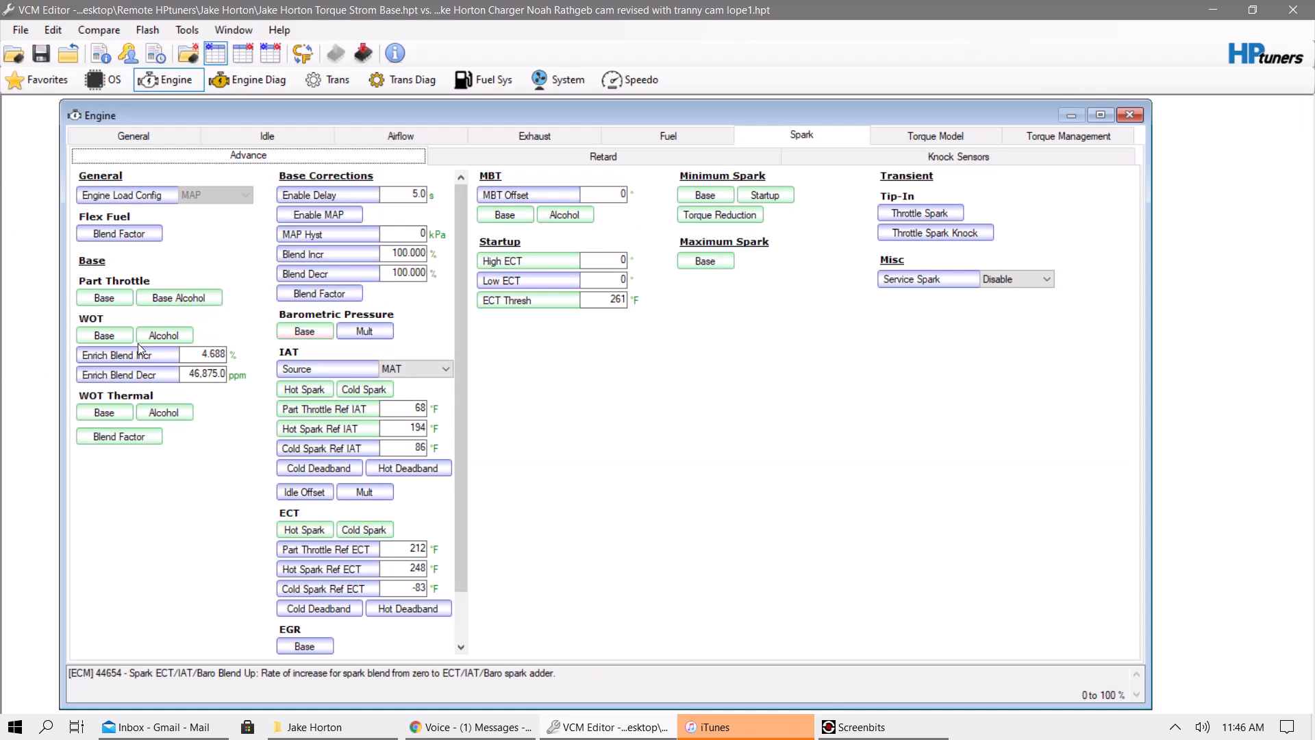